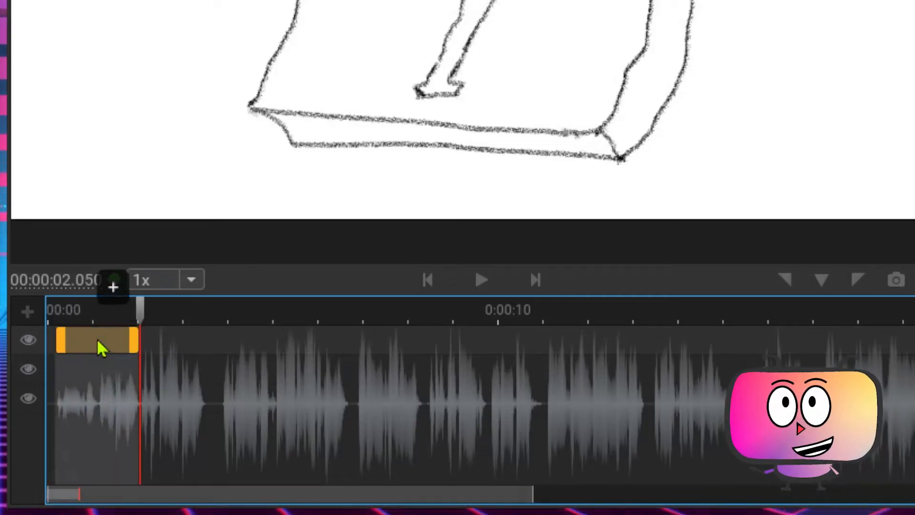
Enter 'Today is Sunday' as the first caption block's text
text(Today is)
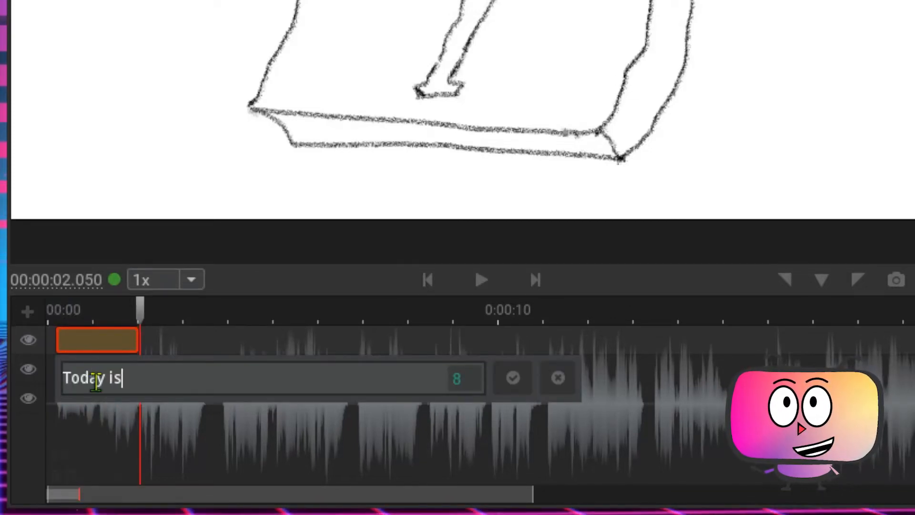
text(Sunday)
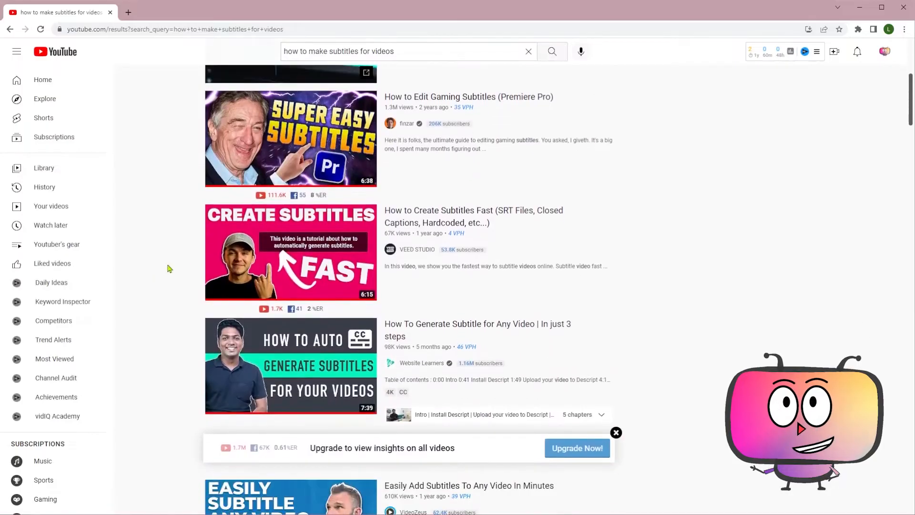
Scroll through the YouTube subtitle tutorials, then select Voicemod's Holiday Tunes voice
scroll(down, 3)
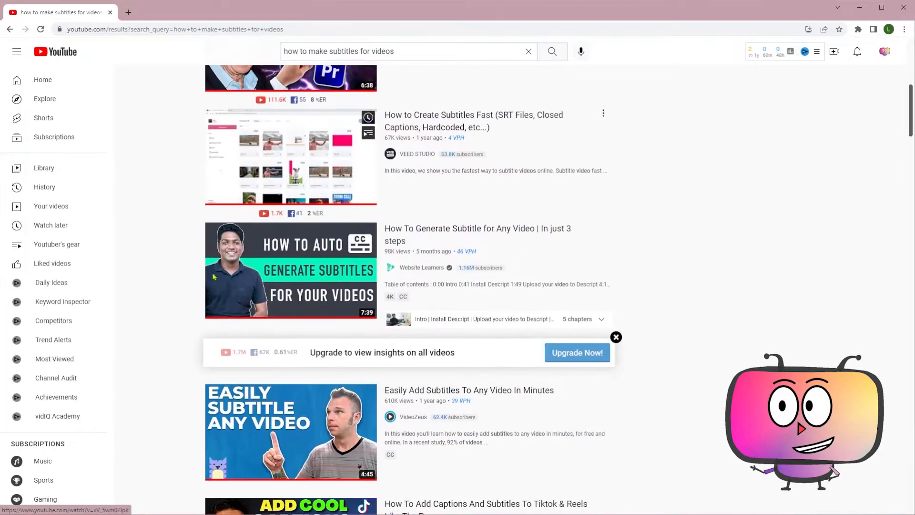
scroll(down, 3)
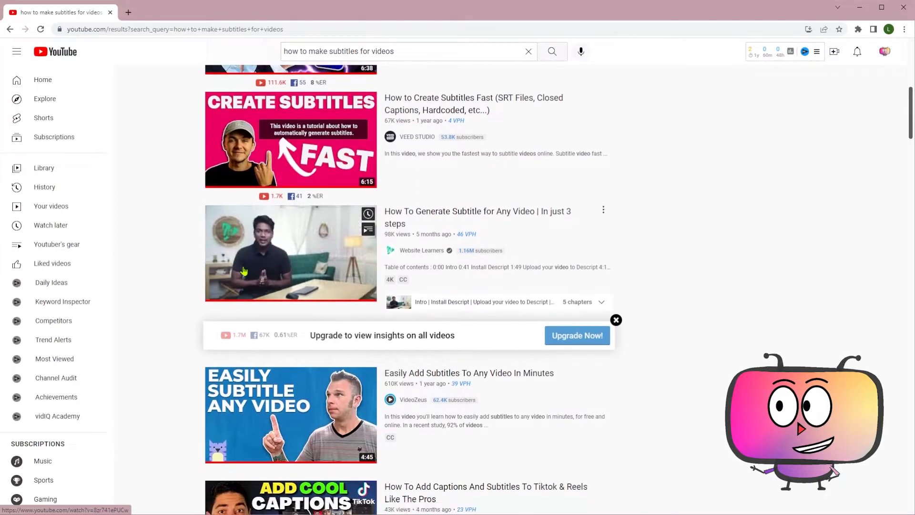
scroll(down, 3)
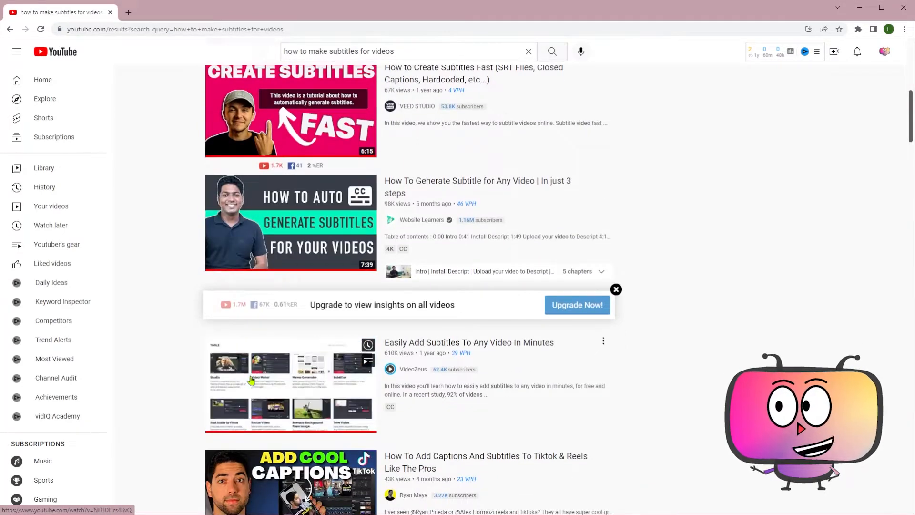
scroll(down, 3)
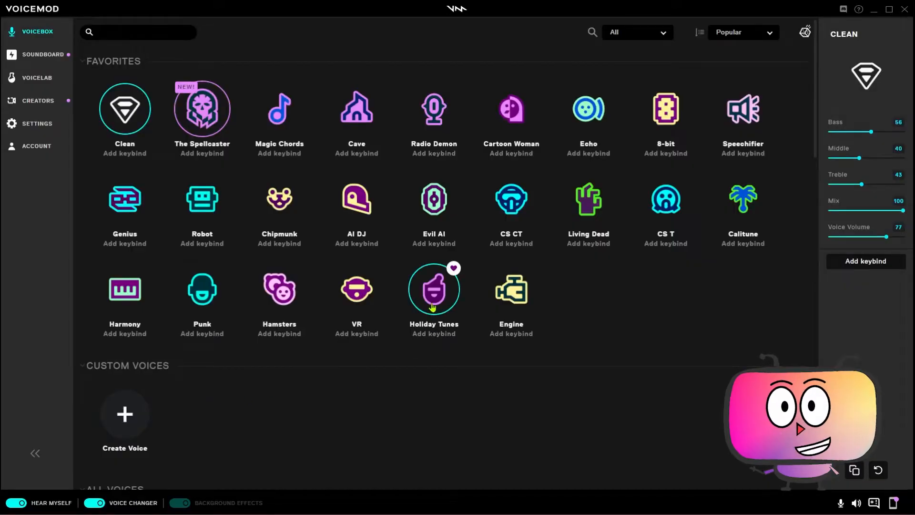
click(434, 289)
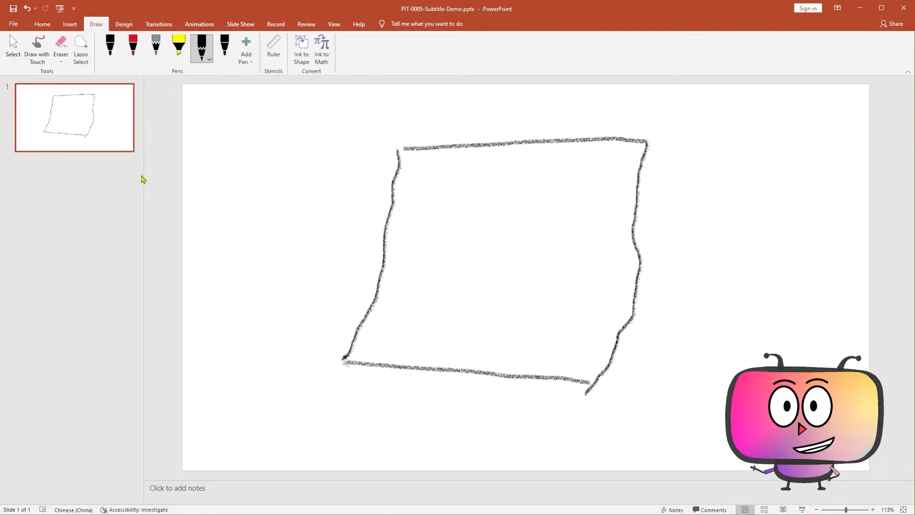
Draw the box's side and bottom edges, erase at the corner, and draw a line across the top
drag(666, 143, 663, 411)
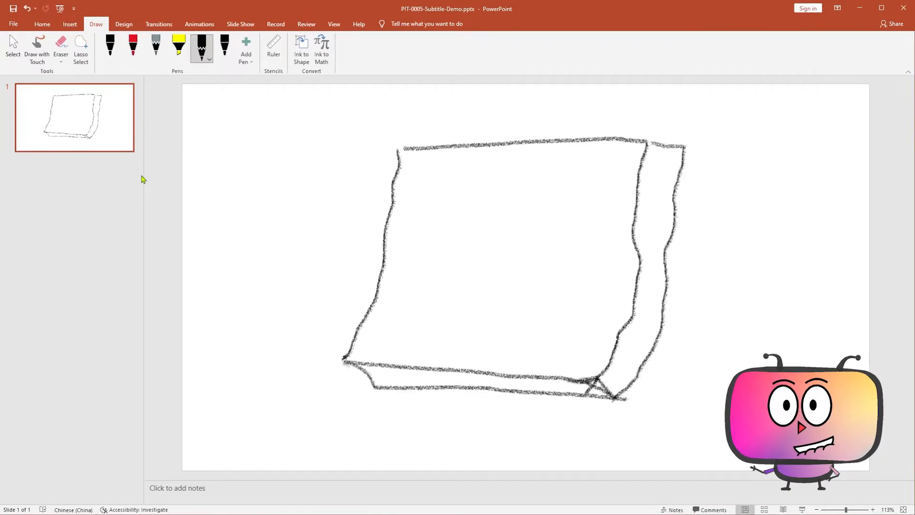
click(61, 48)
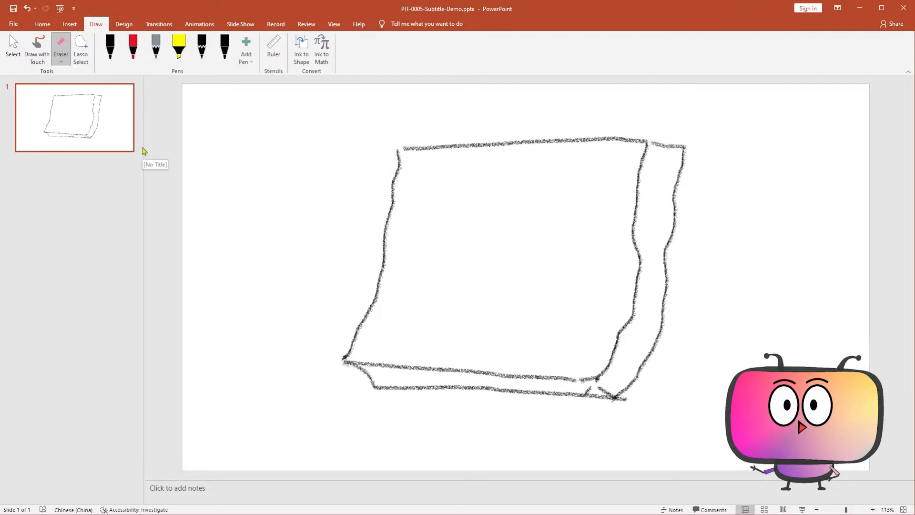
click(201, 47)
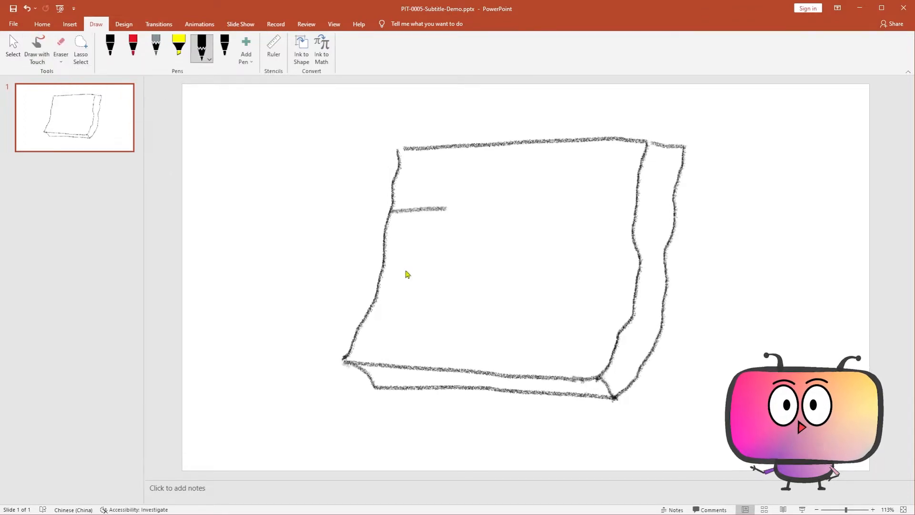
drag(408, 175, 567, 163)
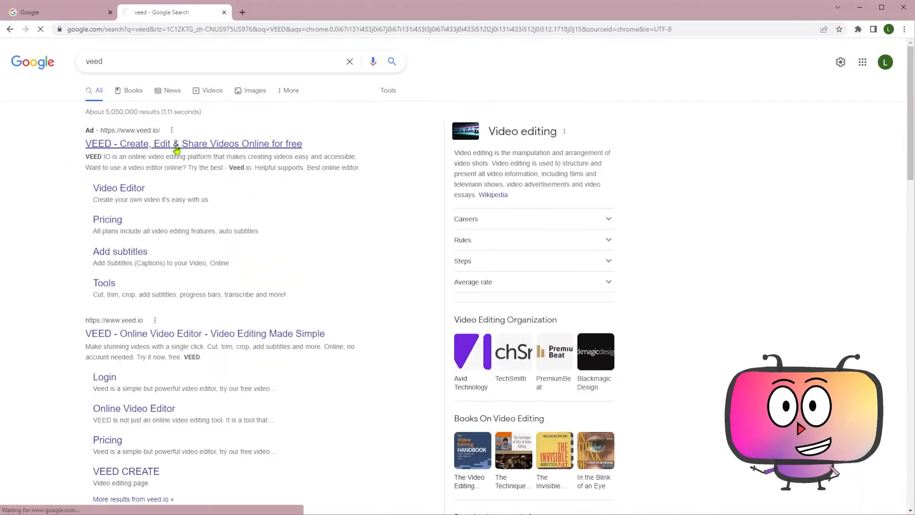
Open the VEED ad result and sign in with Continue with Google
click(193, 143)
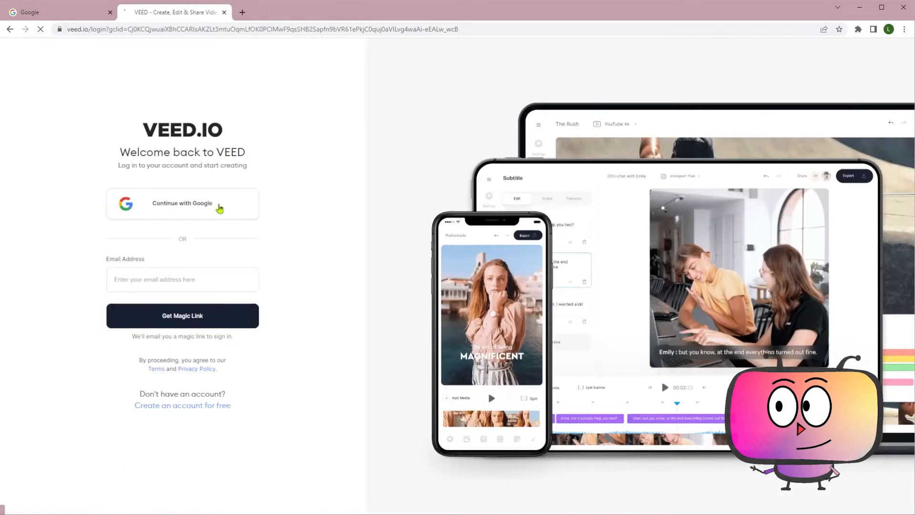
click(182, 203)
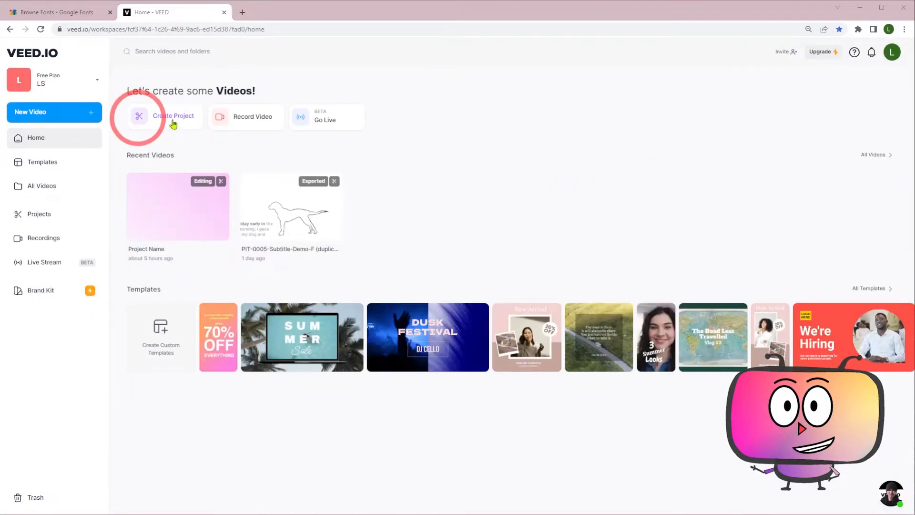
Create a project, upload the PIT-0005-Subtitle-Demo-F1 video, and show the Subtitles panel
click(173, 117)
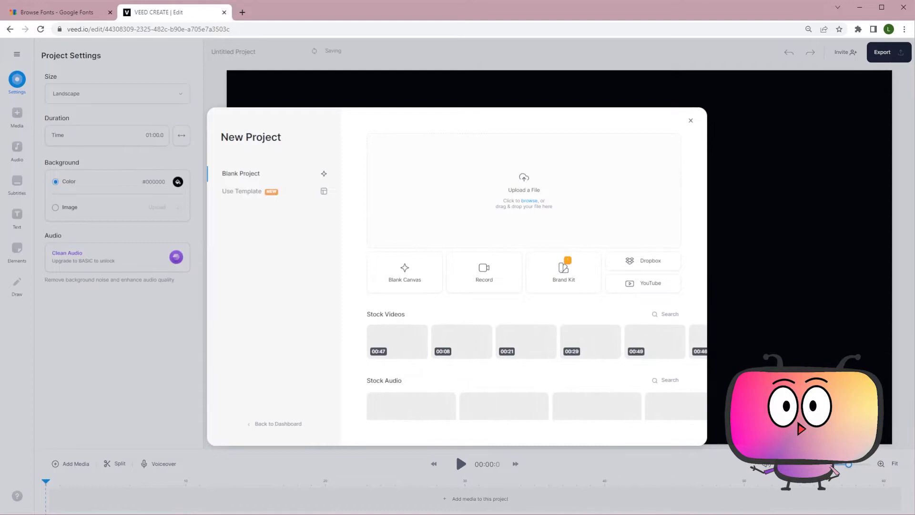
drag(91, 291, 524, 187)
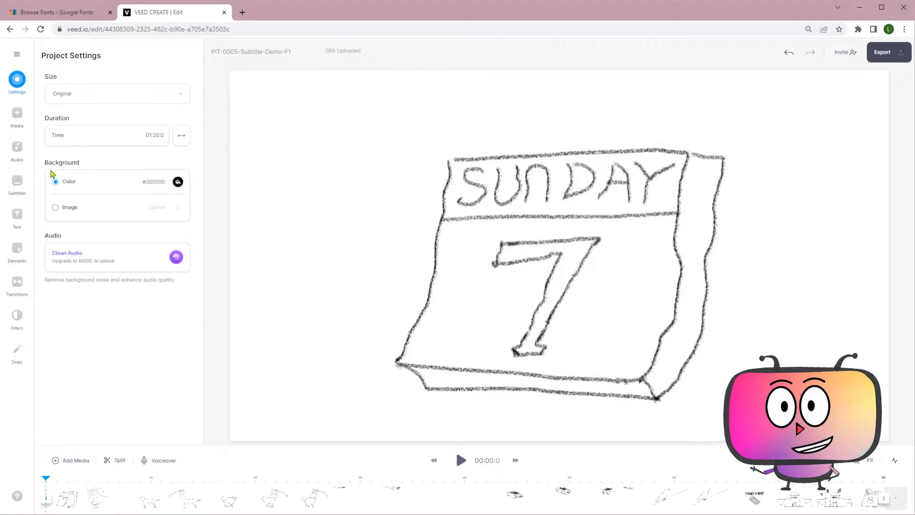
click(17, 181)
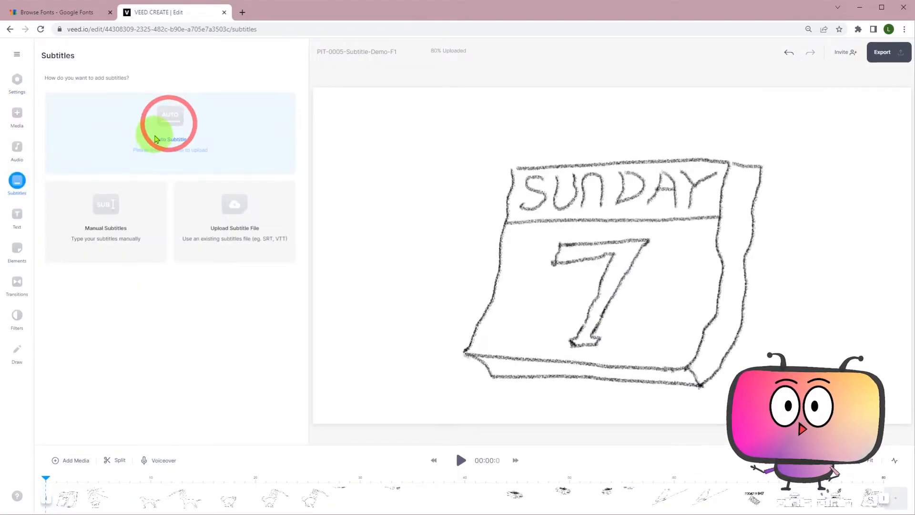
Run Auto Subtitle with English as the spoken language to create subtitles
click(169, 123)
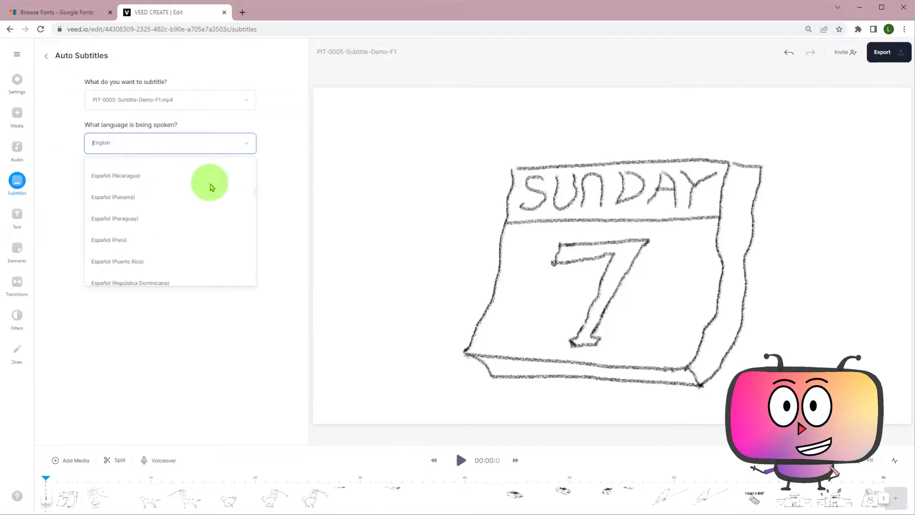
scroll(down, 3)
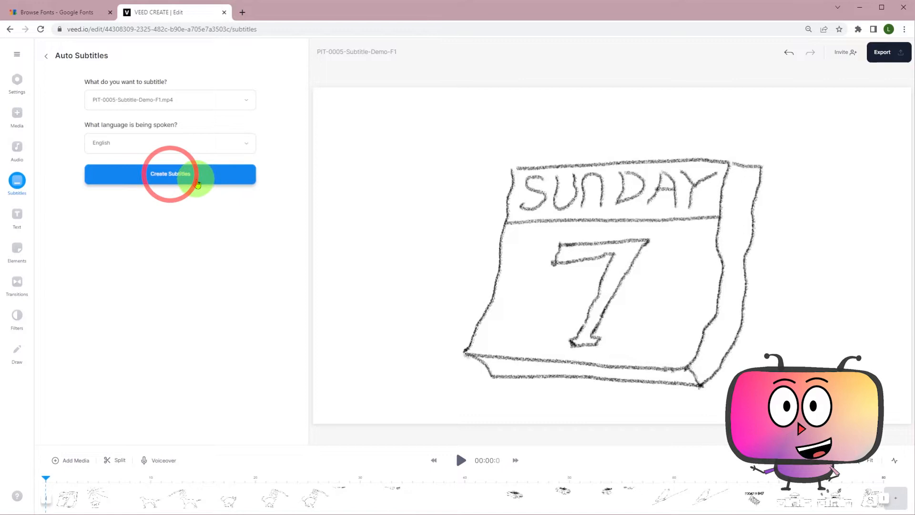
click(170, 174)
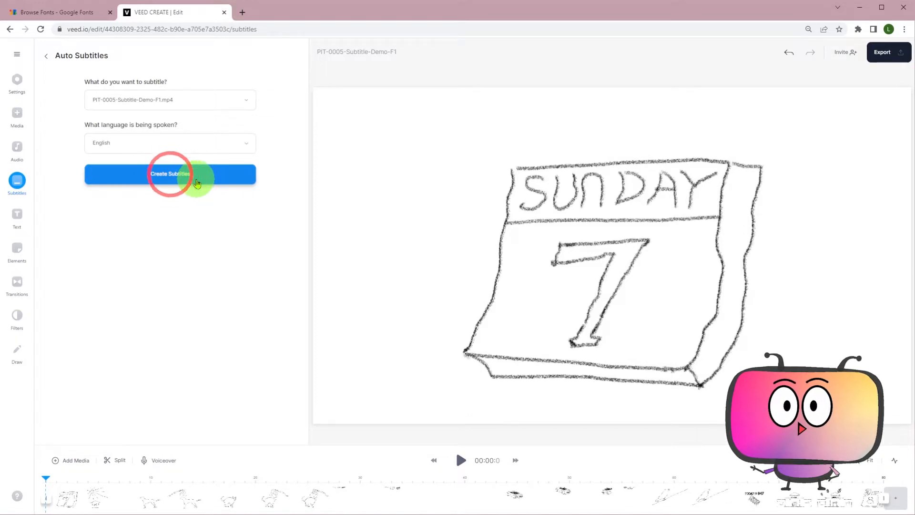
click(170, 174)
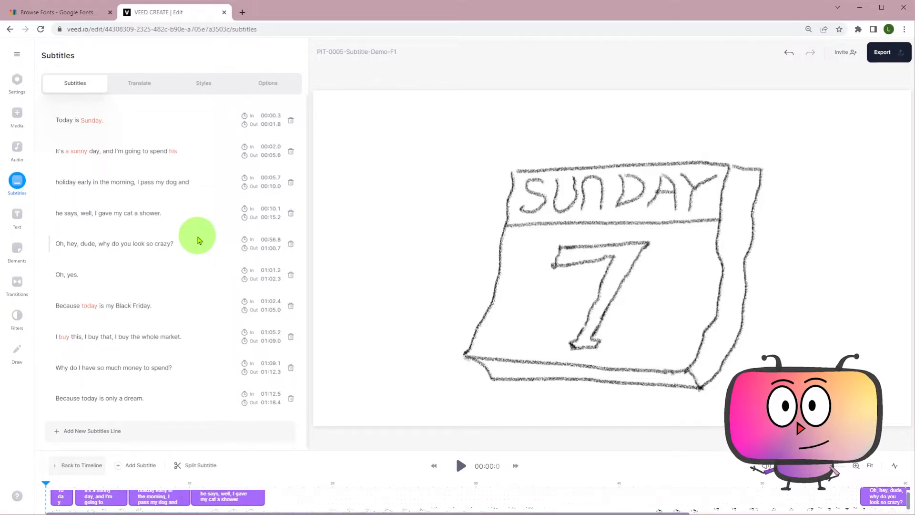
mouse_move(309, 411)
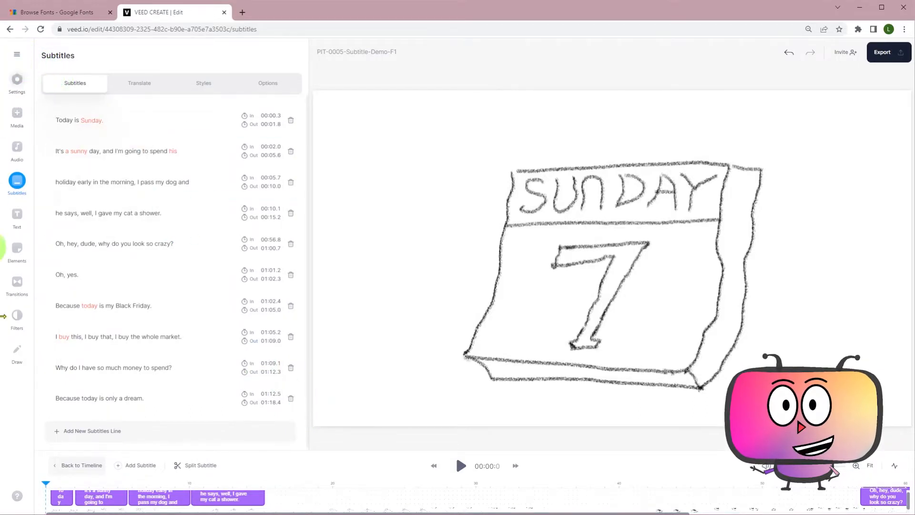
mouse_move(4, 417)
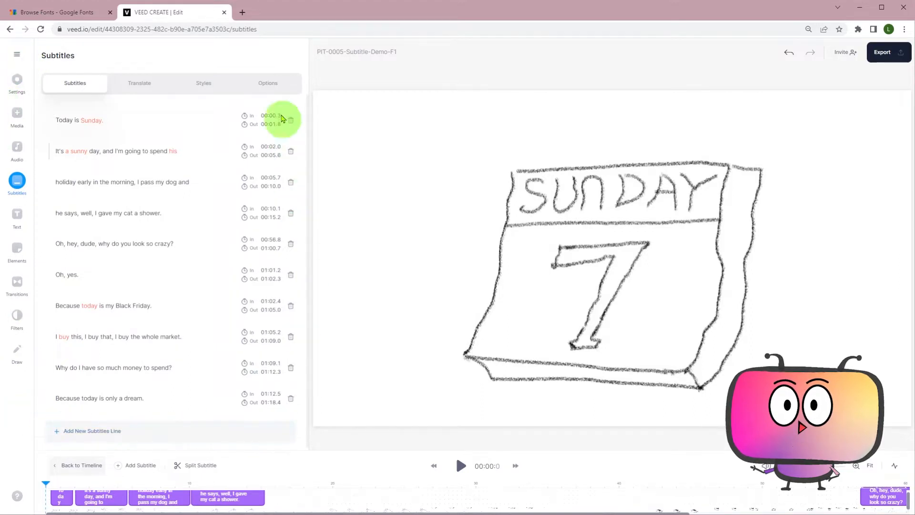
Mark the flagged word 'Sunday' in the first caption as correct
click(90, 119)
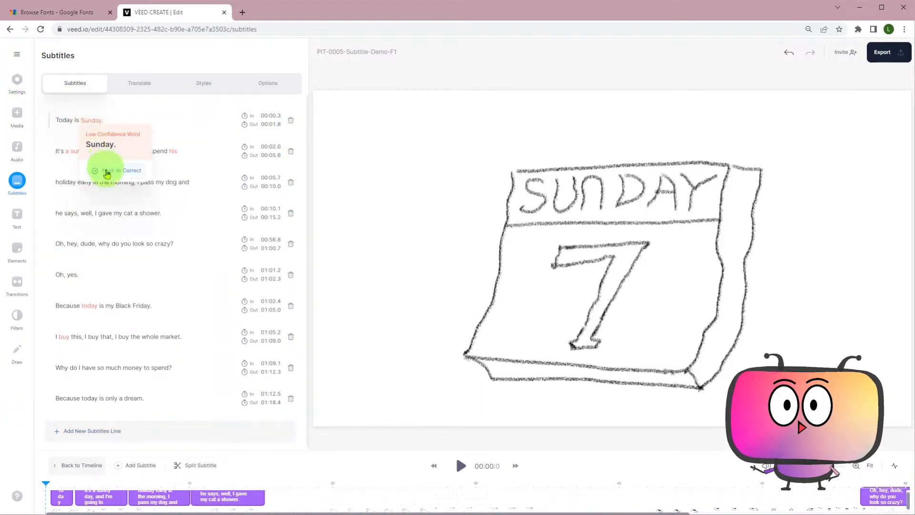
click(204, 83)
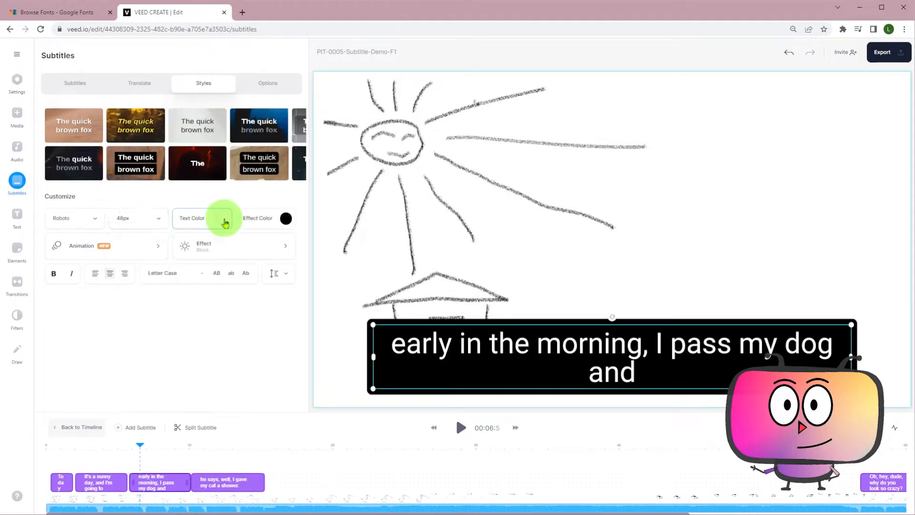
Change the subtitle text colour to yellow
click(139, 83)
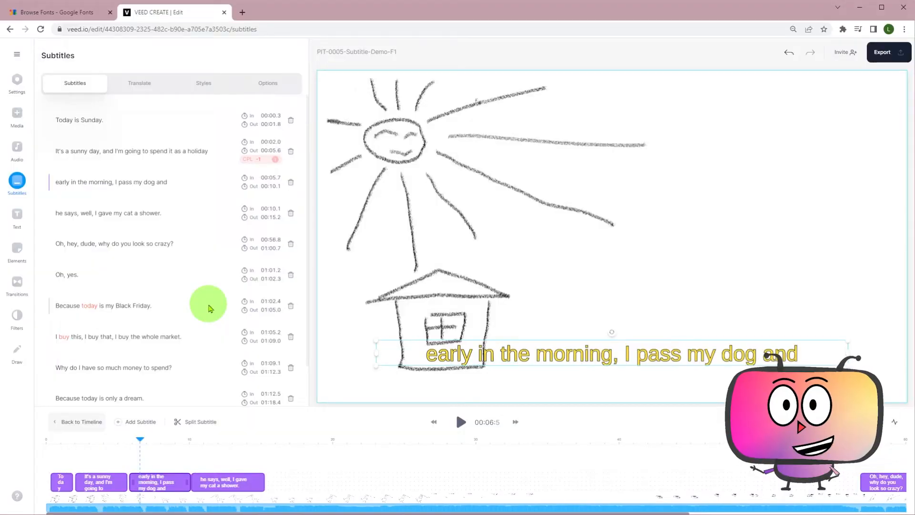
Select and edit the Black Friday caption line's text
click(114, 244)
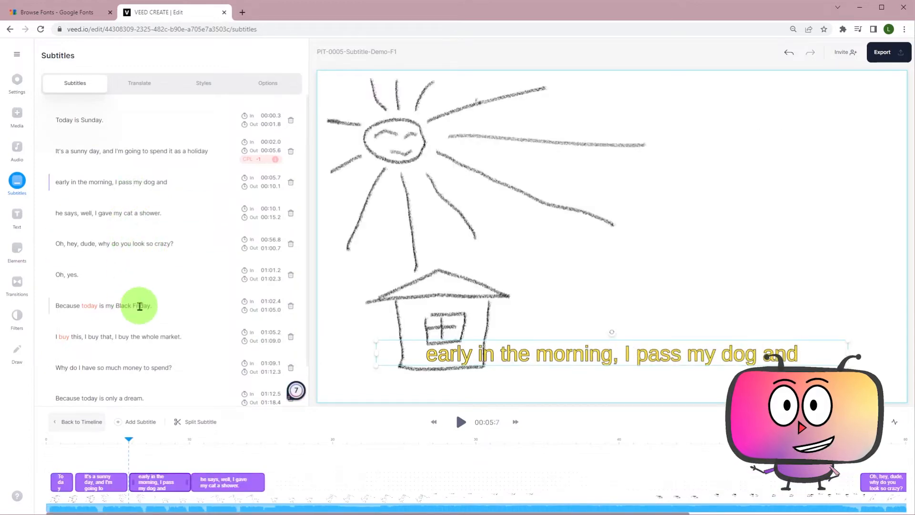
click(203, 83)
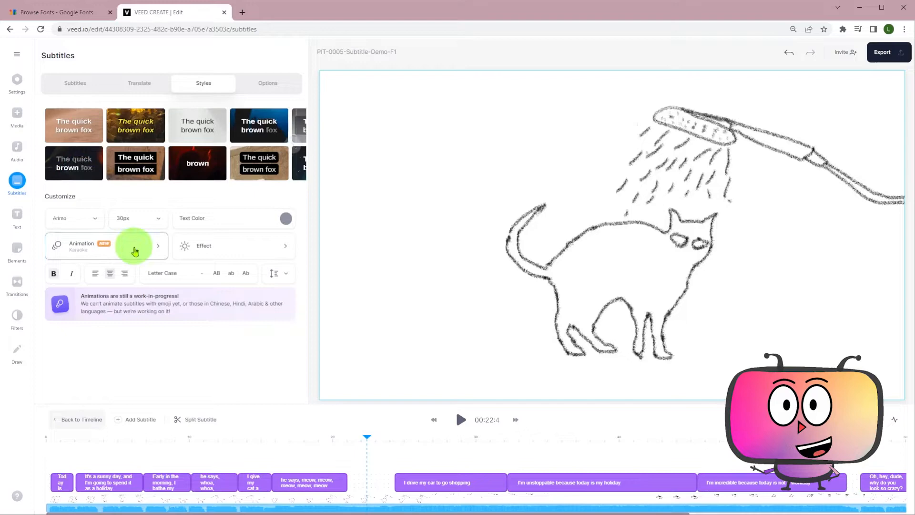
Browse the subtitle animations, then select and tilt the subtitle on the video
click(134, 246)
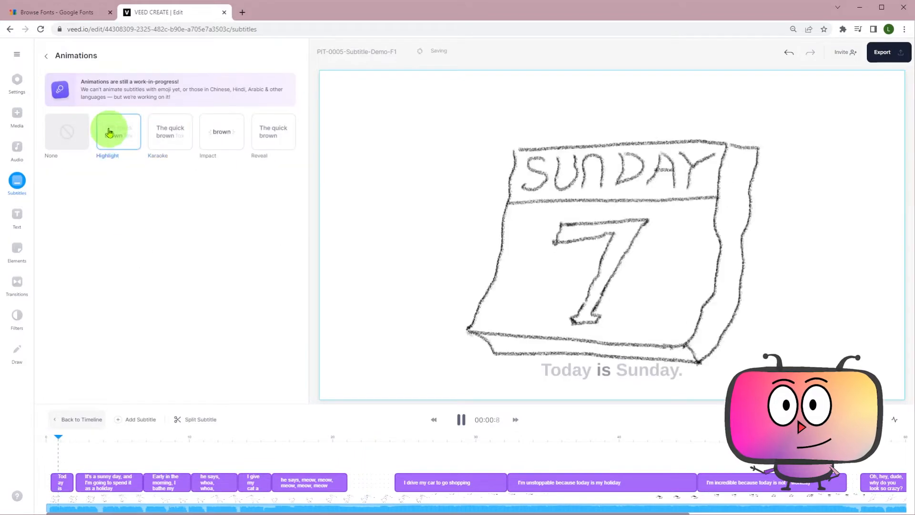
click(46, 55)
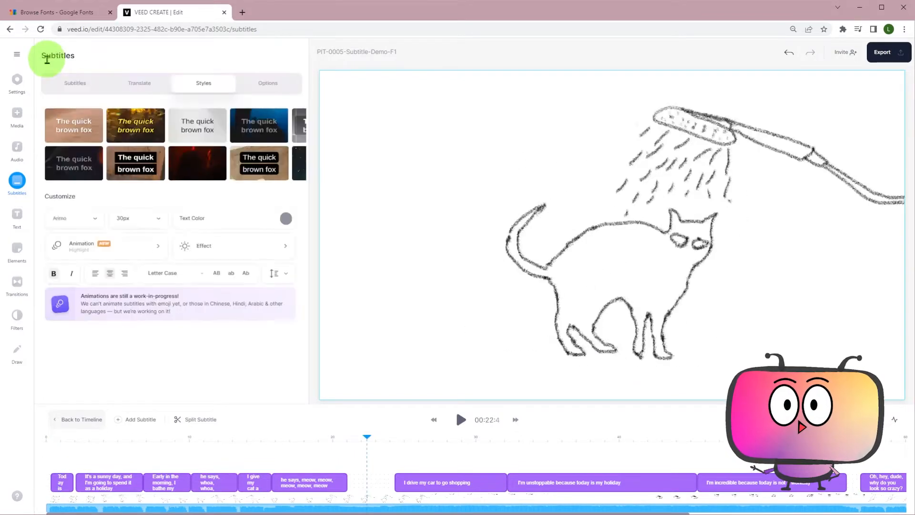
click(310, 482)
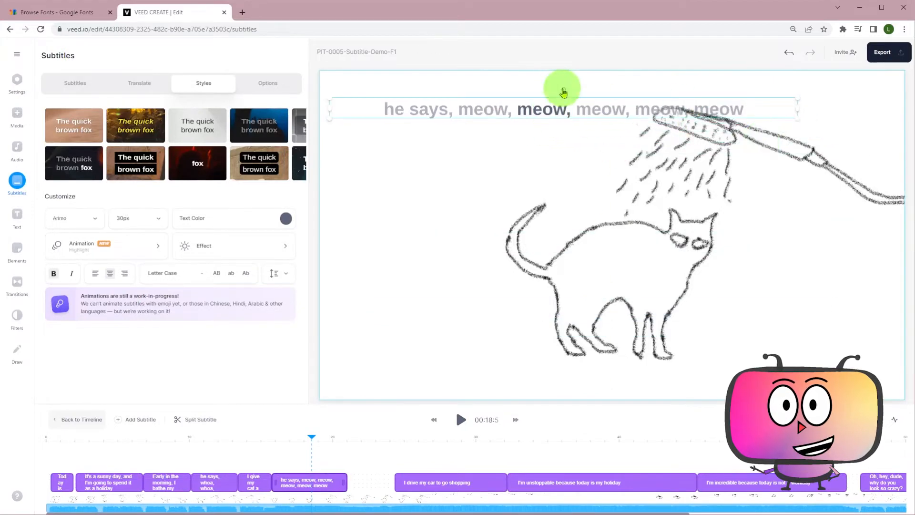
click(460, 419)
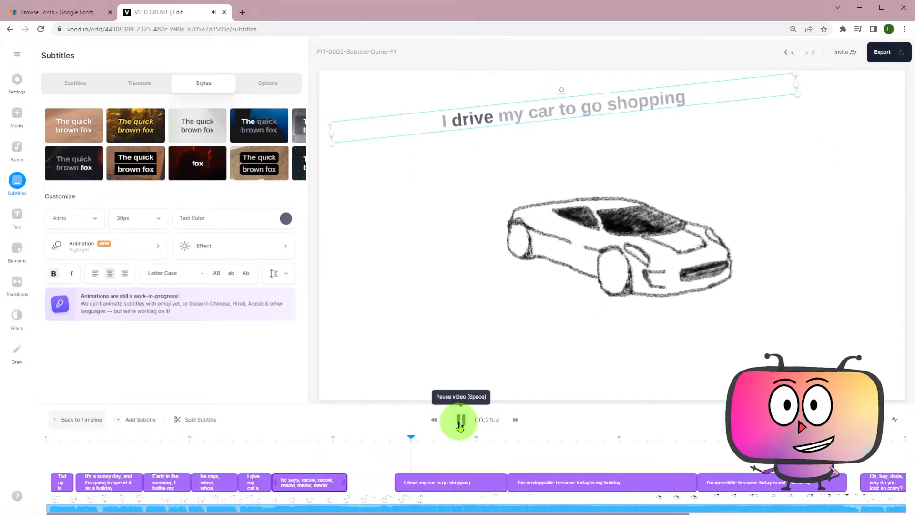
Pause and resume playback to review the restyled captions
click(461, 420)
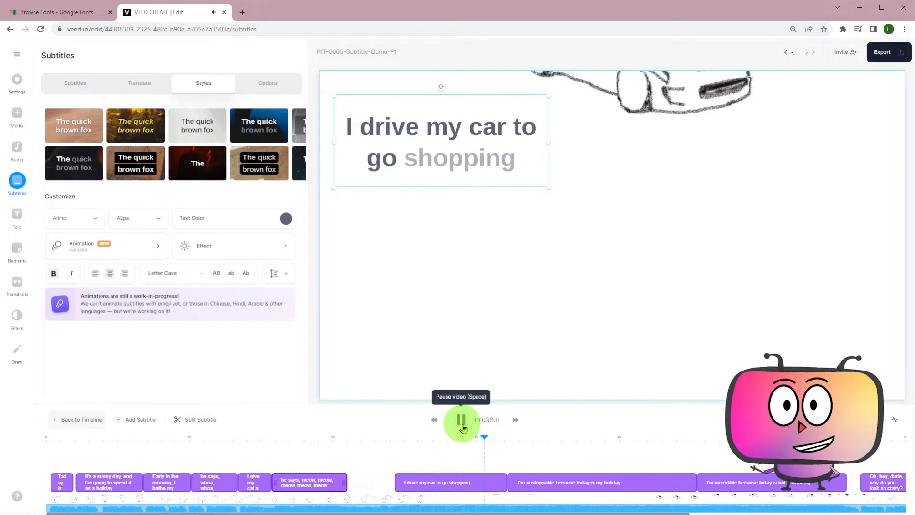
click(75, 83)
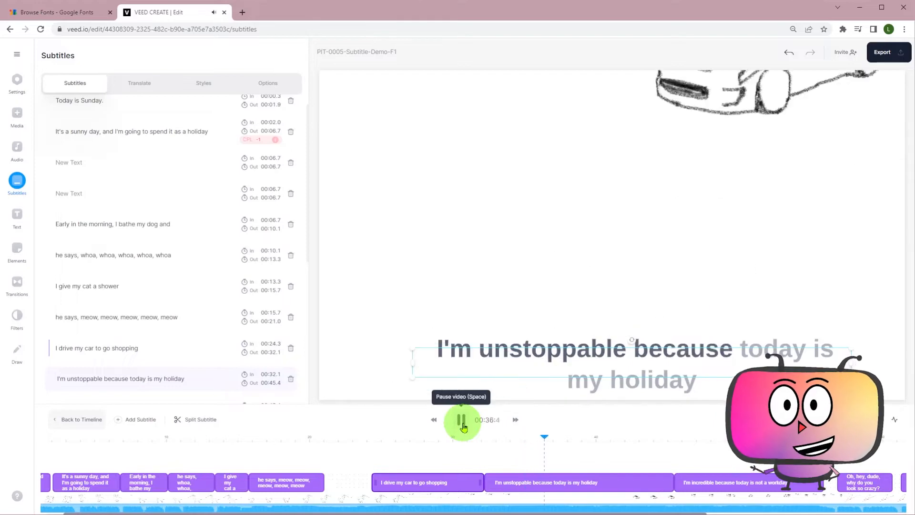
click(461, 419)
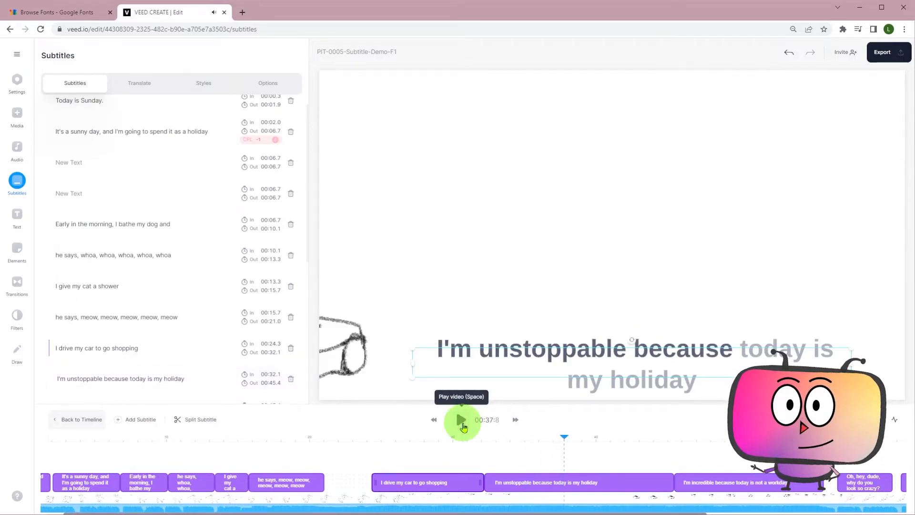
click(268, 83)
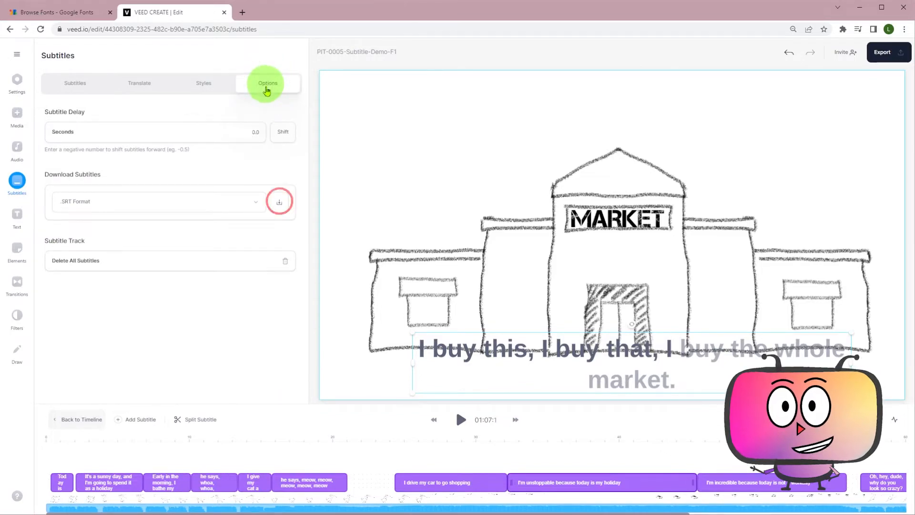
Download the VEED.IO subtitles as an SRT file
click(278, 202)
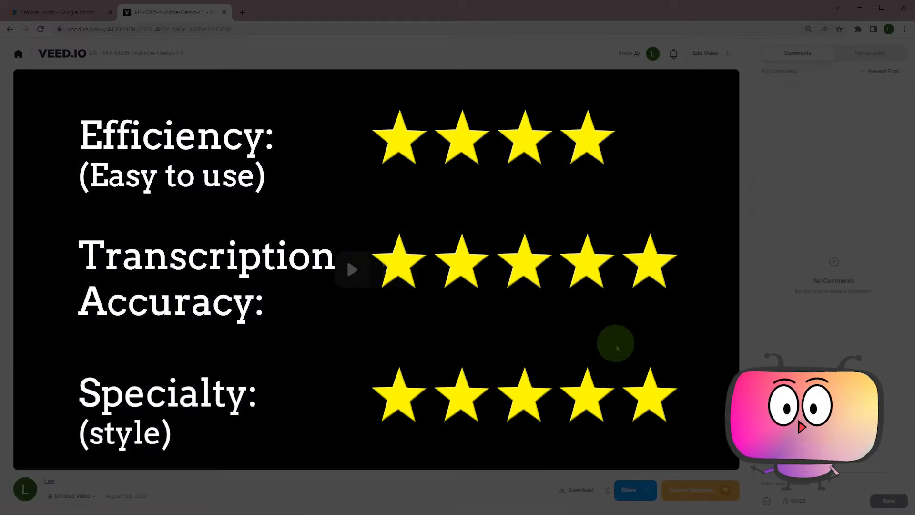
Play the exported VEED.IO video with its subtitles for a few seconds, then pause
click(352, 269)
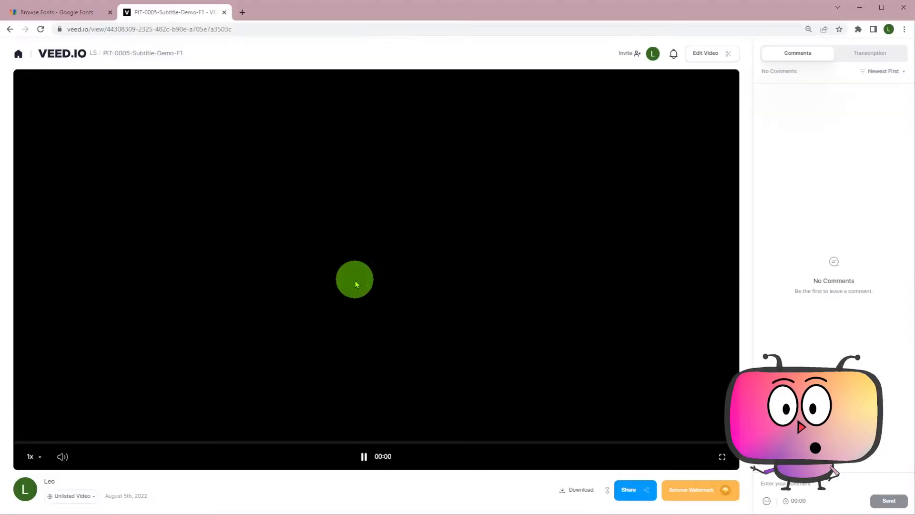
click(354, 279)
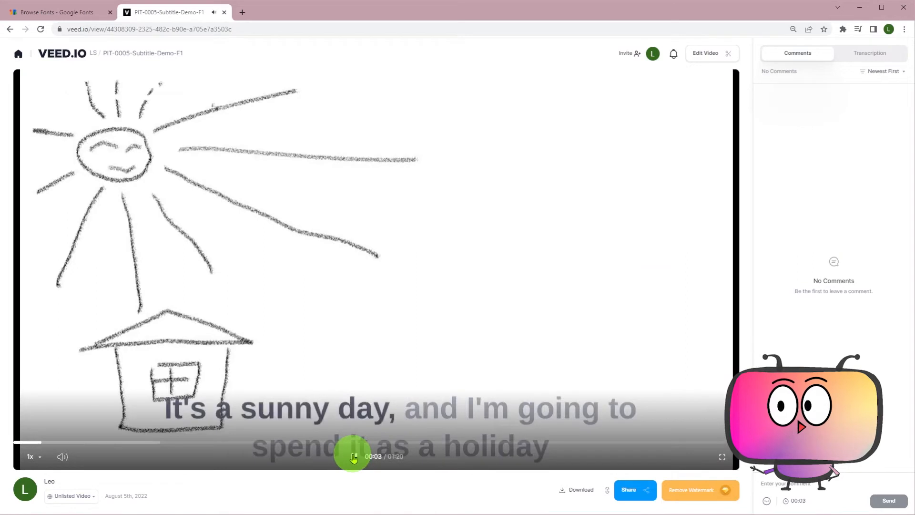
click(576, 489)
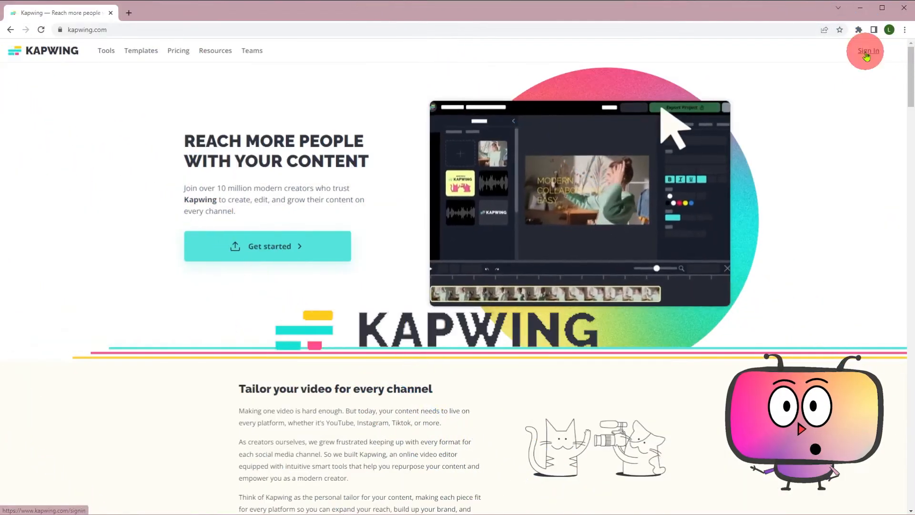
Sign into Kapwing, skip setup and upgrade offer, create a project, and show Subtitles
click(868, 51)
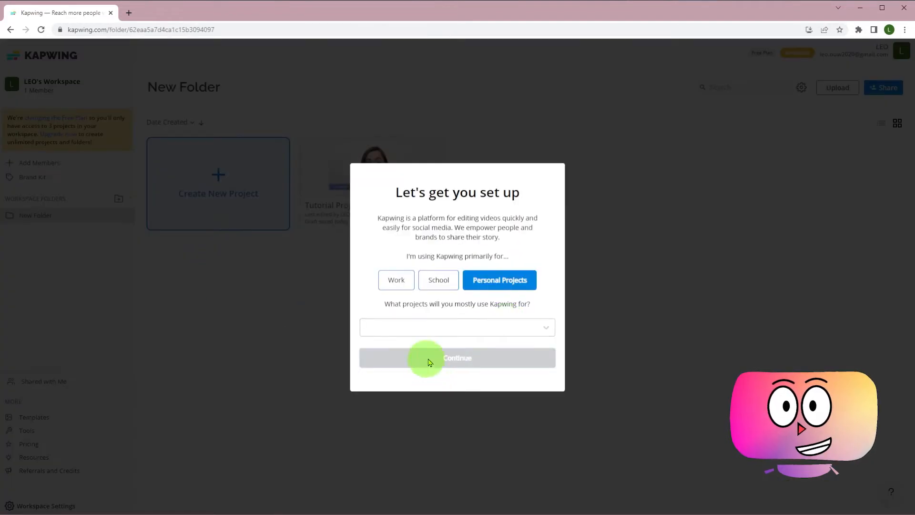
click(457, 358)
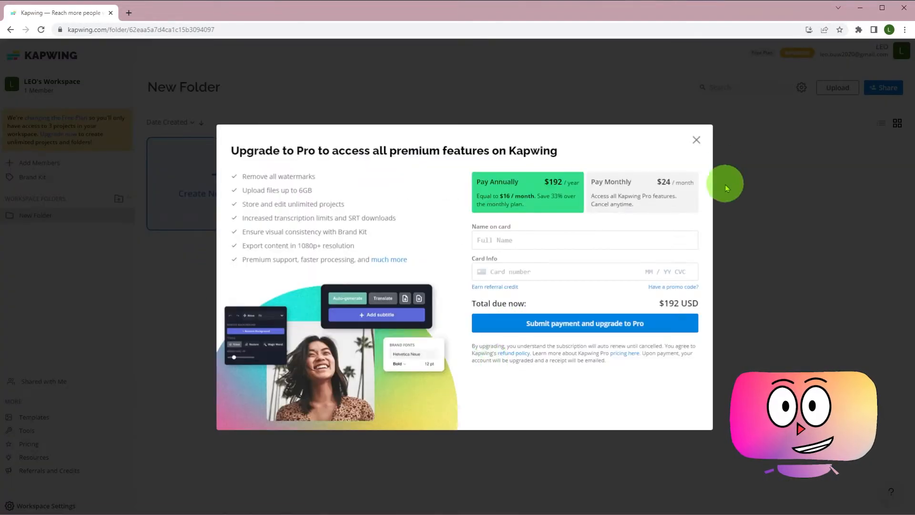
click(696, 140)
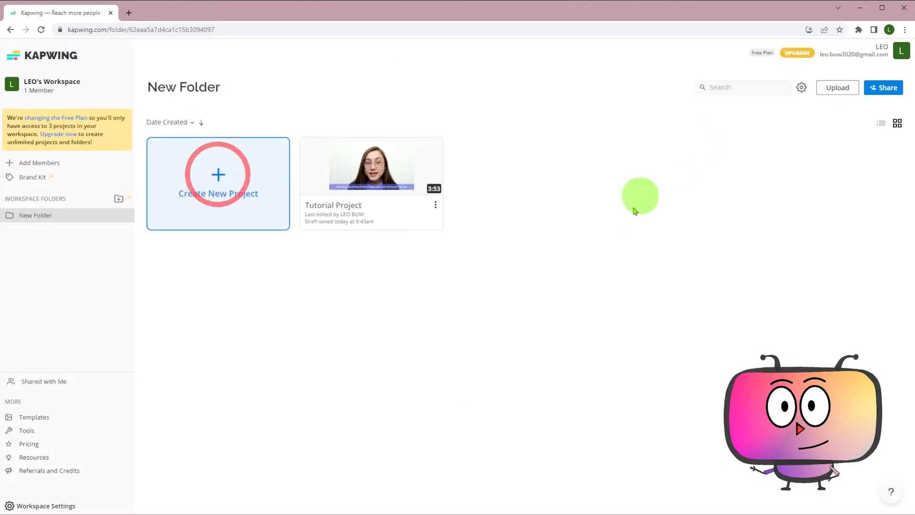
click(218, 183)
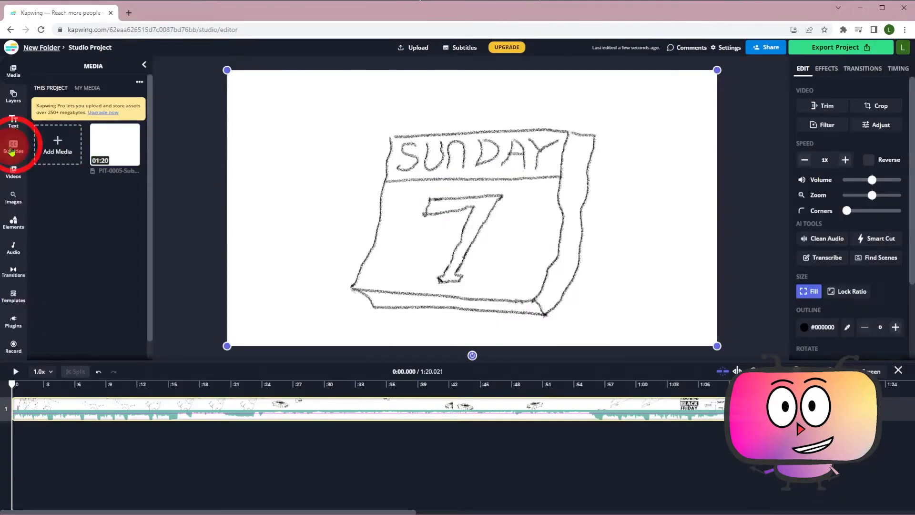
click(13, 146)
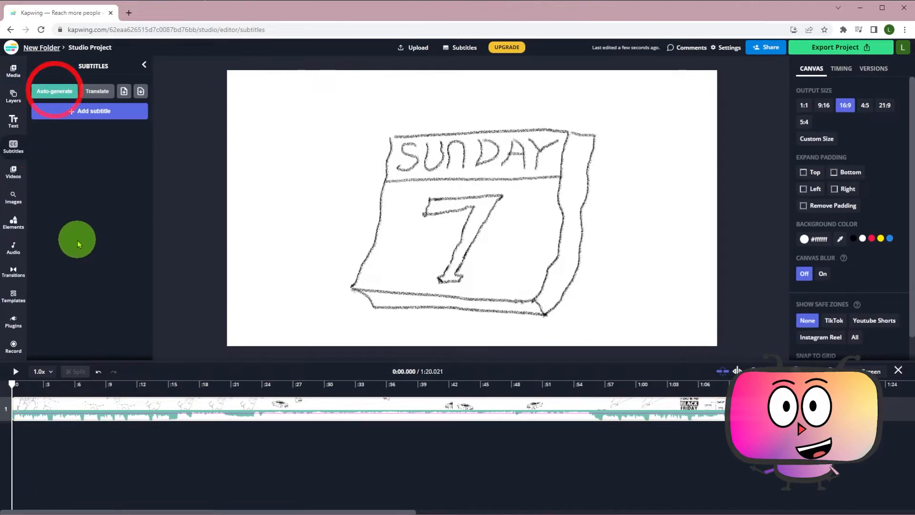
Auto-generate English (United States) subtitles in Kapwing and download them as SRT/VTT
click(54, 91)
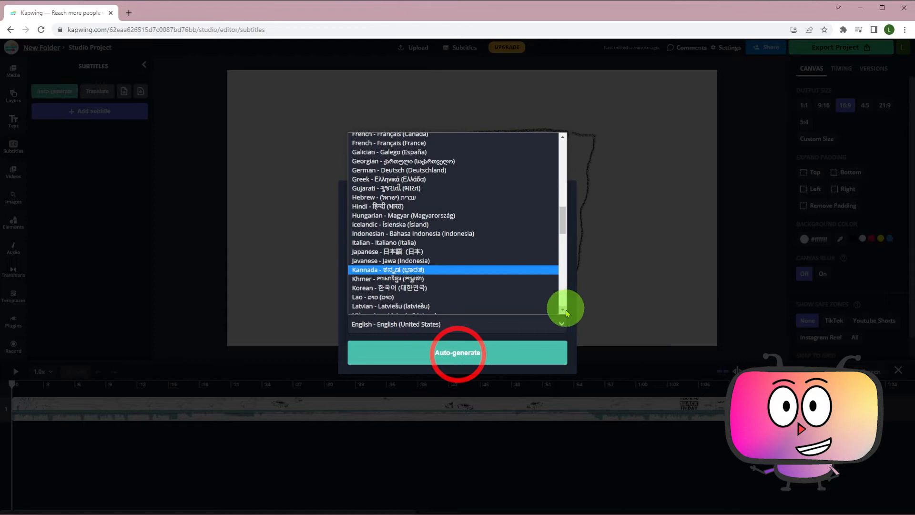
click(457, 352)
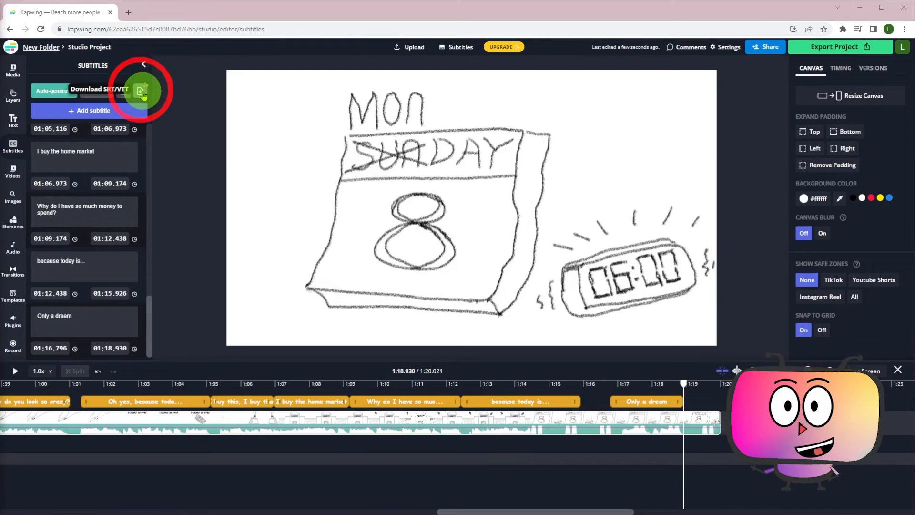
click(139, 92)
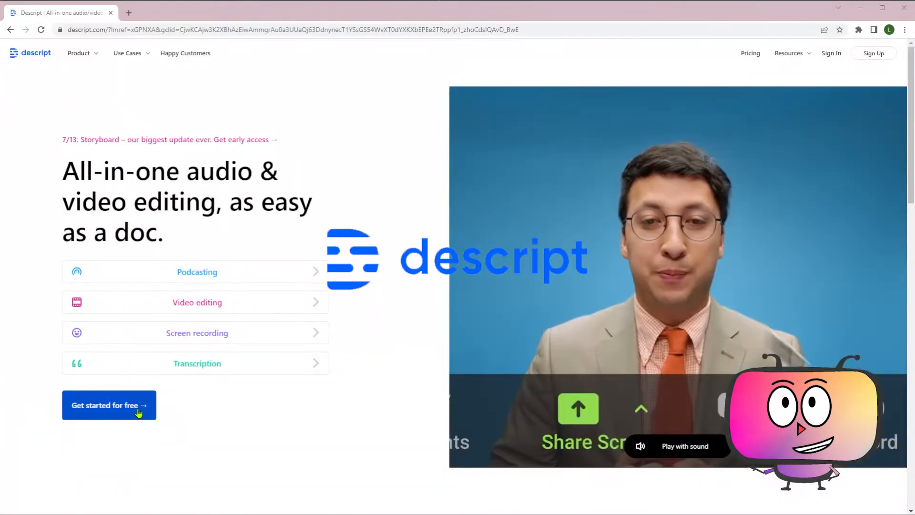
Get Descript for free and open the downloaded Windows installer
click(109, 406)
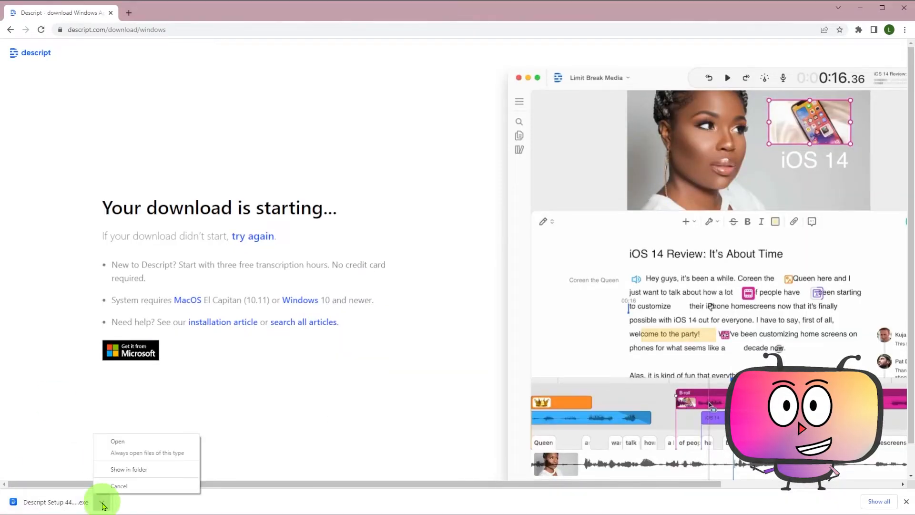
click(117, 440)
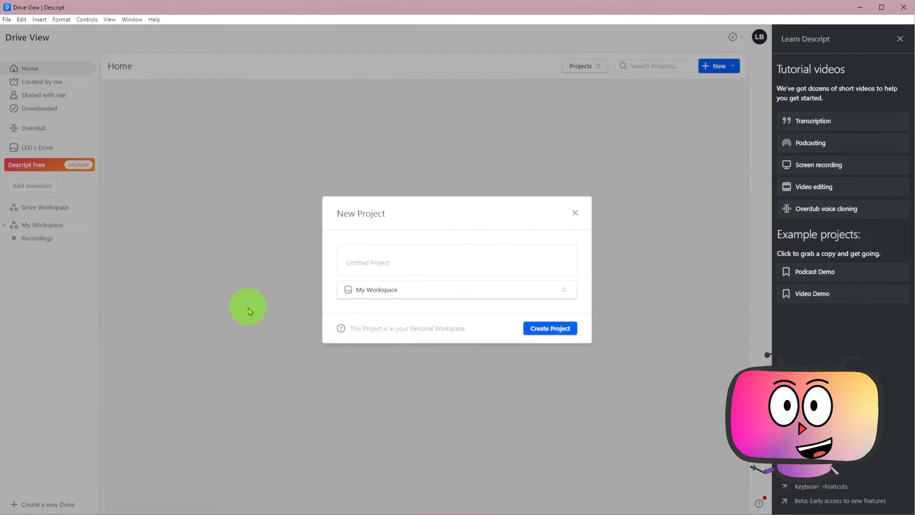
Create the Descript project 'Subtitle' from the demo video and dismiss the transcription notice
click(549, 328)
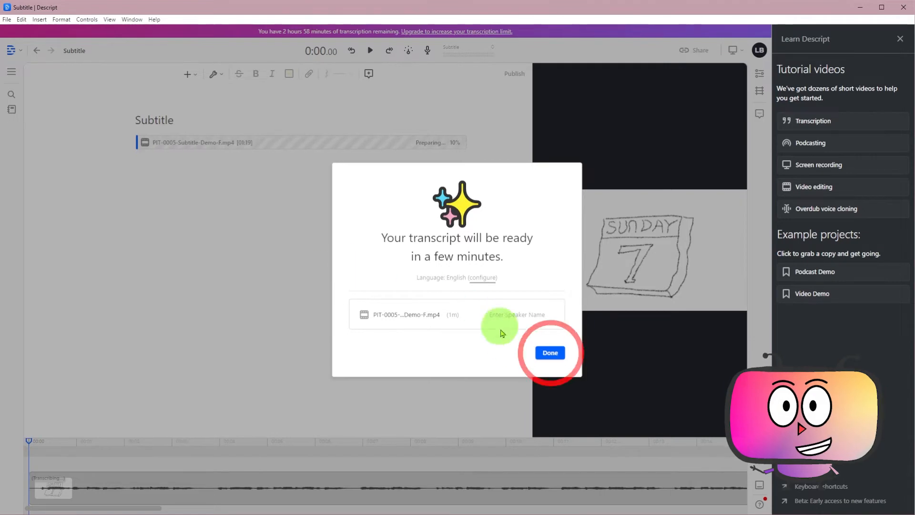
click(549, 353)
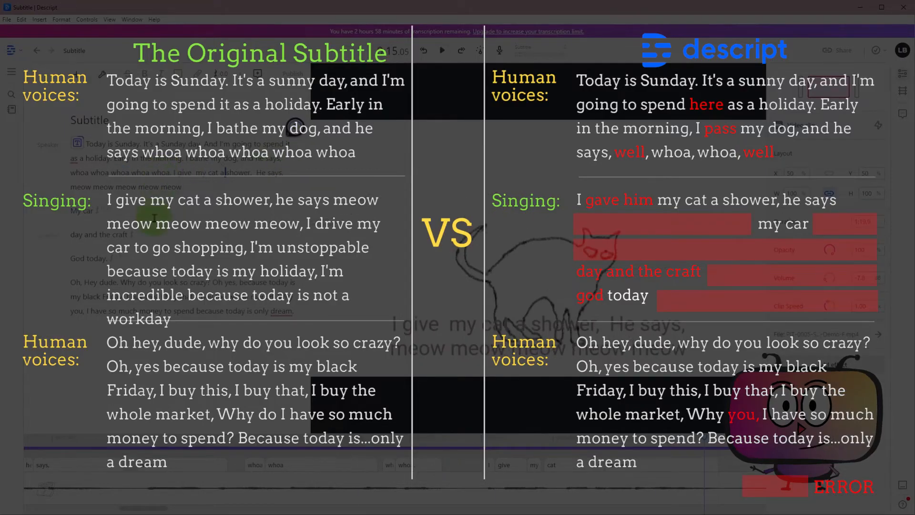
click(442, 50)
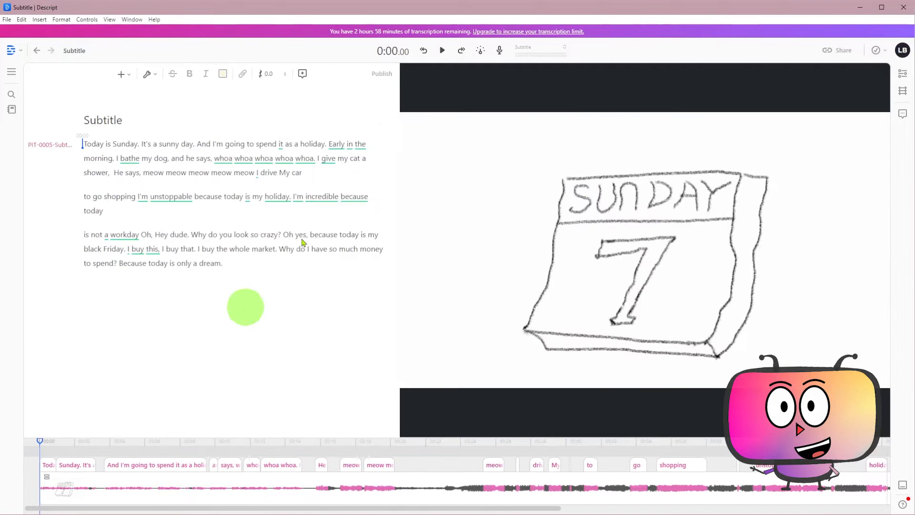
Select the whole transcript and insert Fancy Captions over it
click(442, 50)
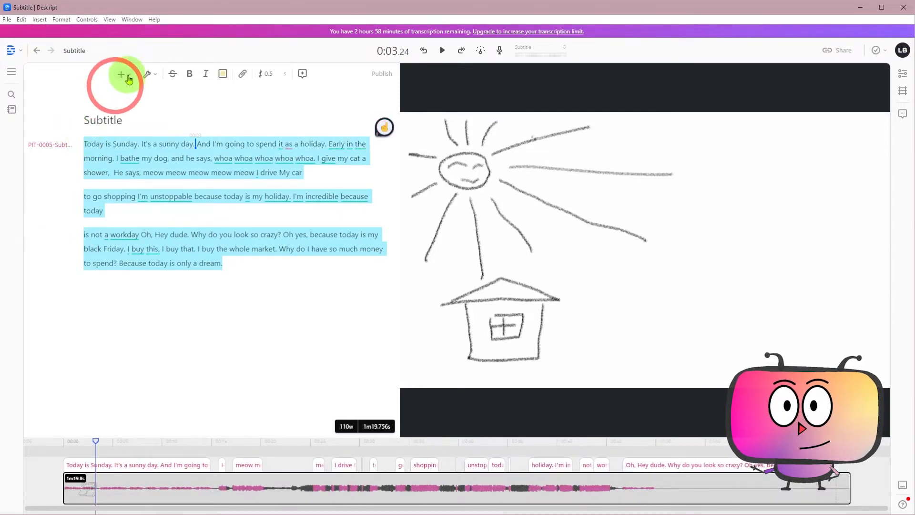
click(121, 73)
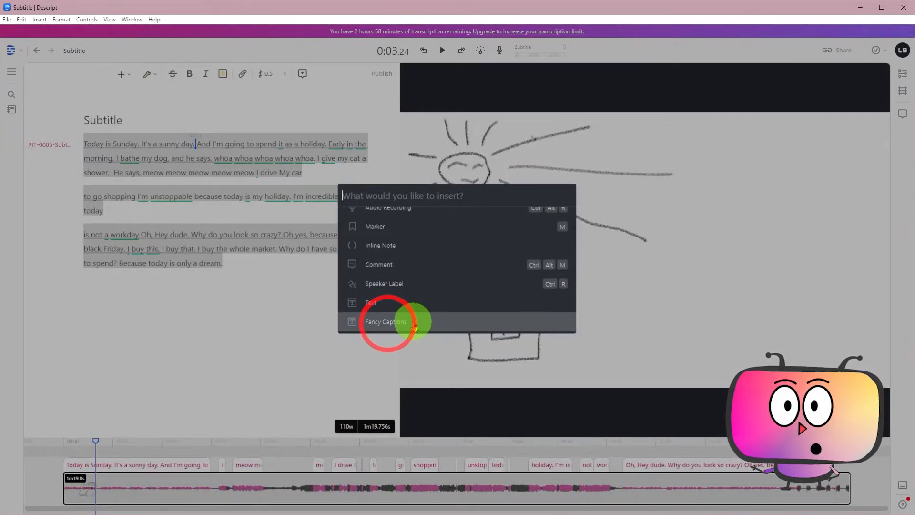
click(385, 321)
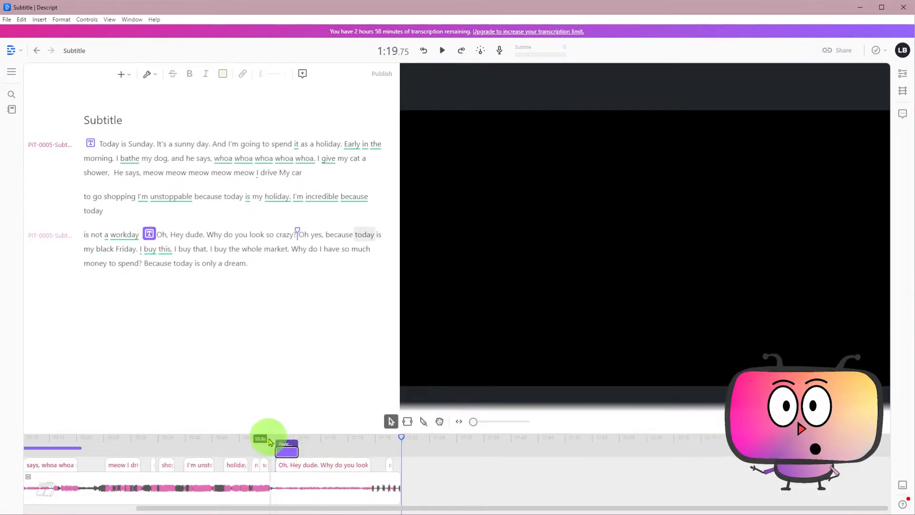
Select the caption block on the video and drag the 'meow' word to retime it
click(442, 50)
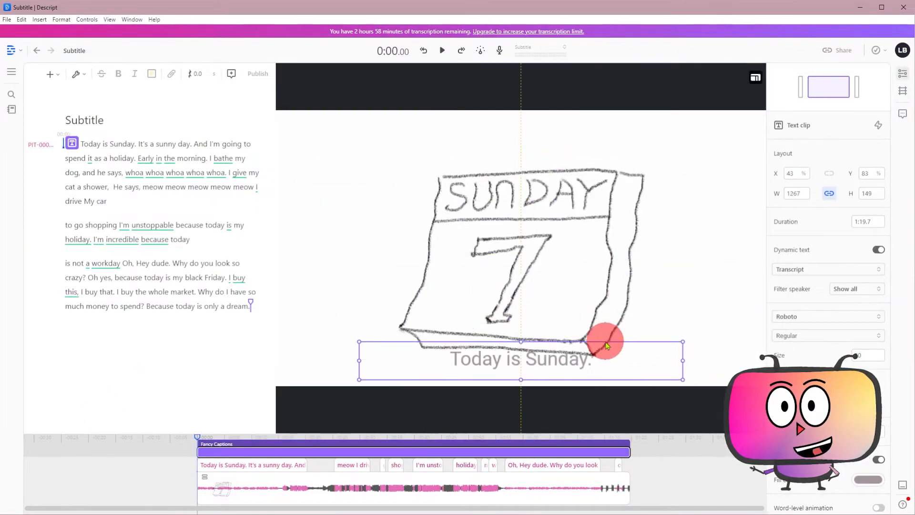
click(442, 50)
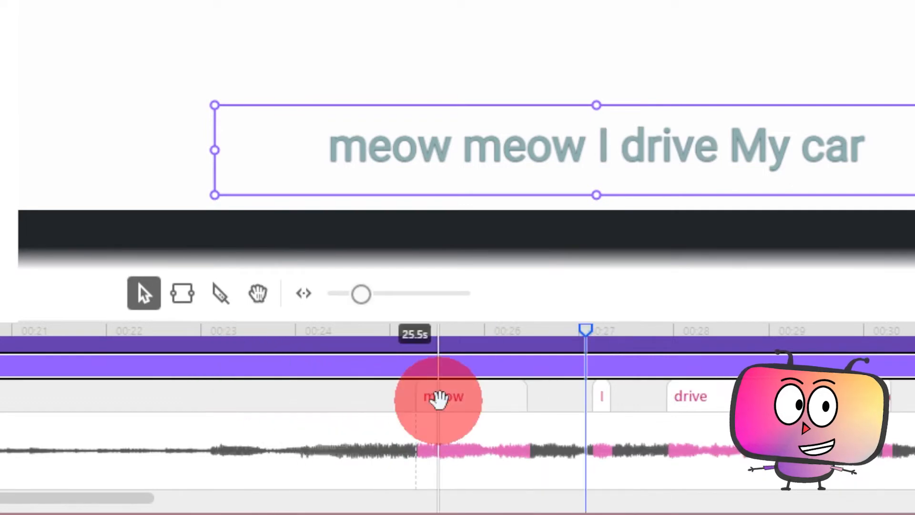
drag(438, 400, 590, 400)
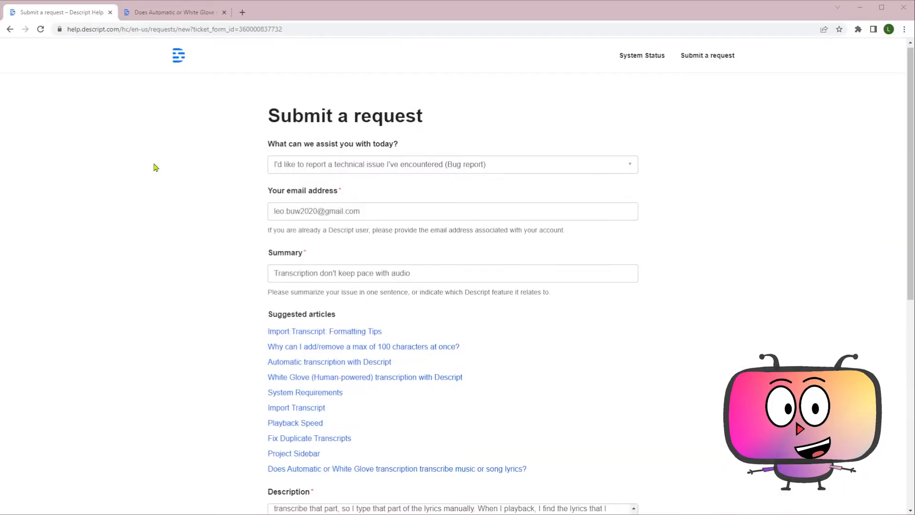
Open the 'Manually adjusting word boundaries' article linked in Descript Support's Gmail reply
scroll(down, 3)
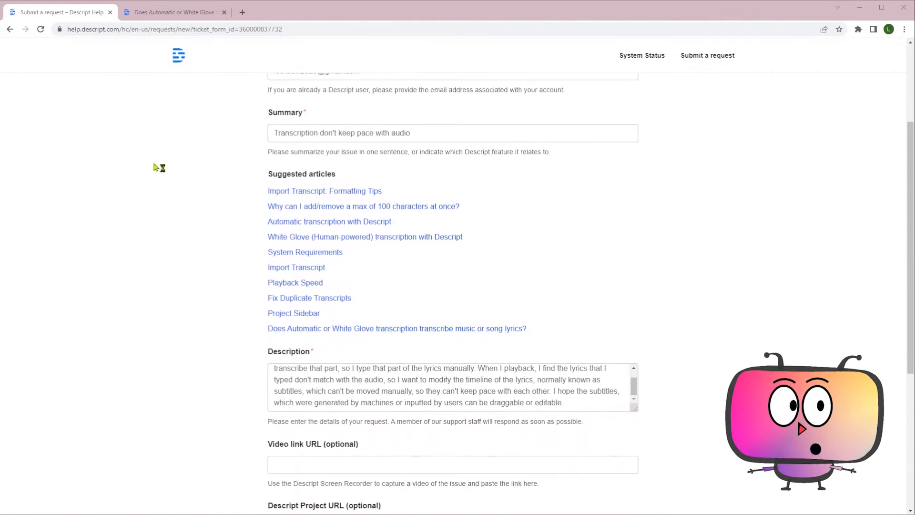
scroll(down, 3)
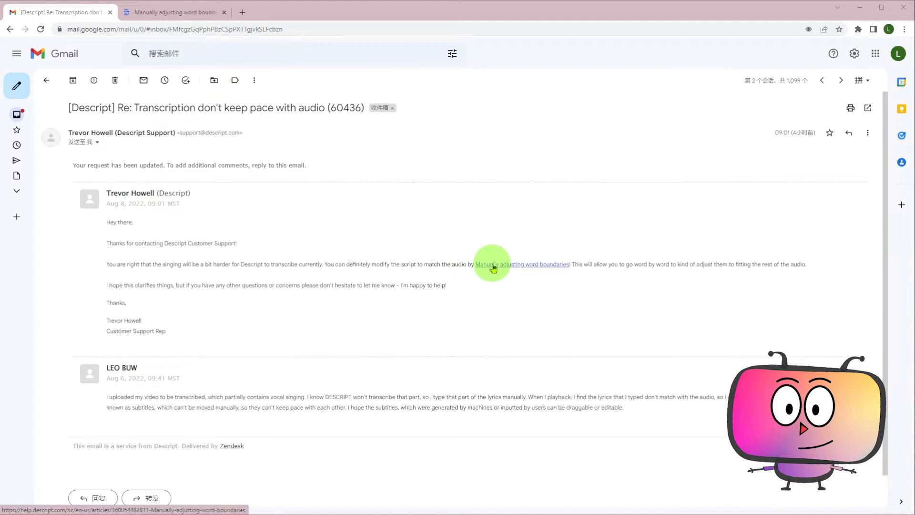
click(523, 263)
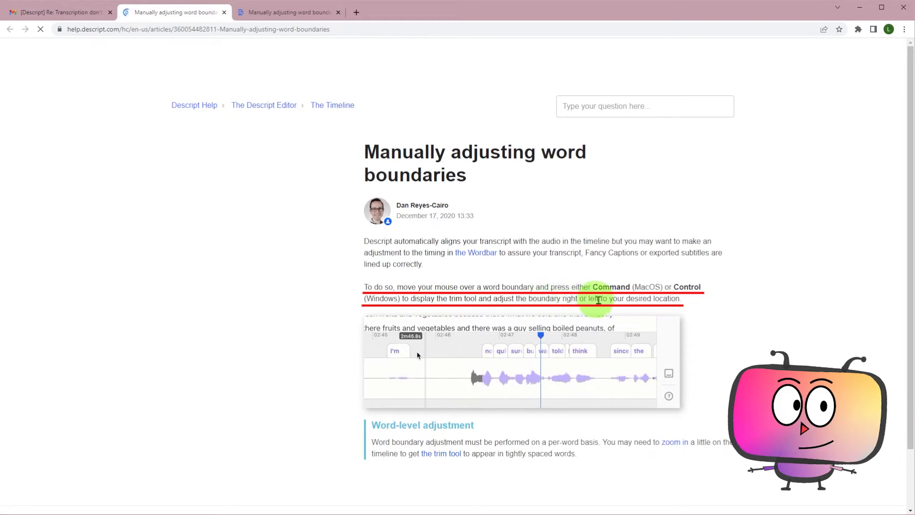
mouse_move(720, 303)
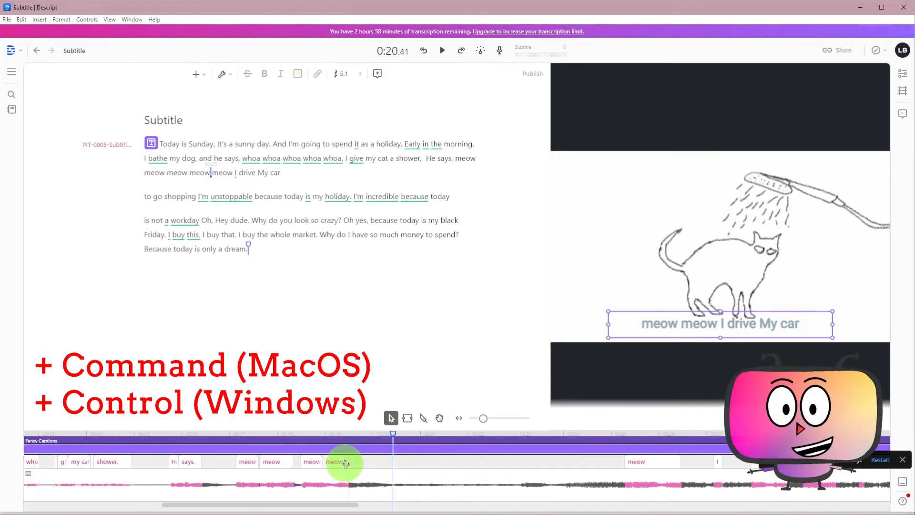
Export the Descript captions as a SubRip (.srt) file
click(442, 50)
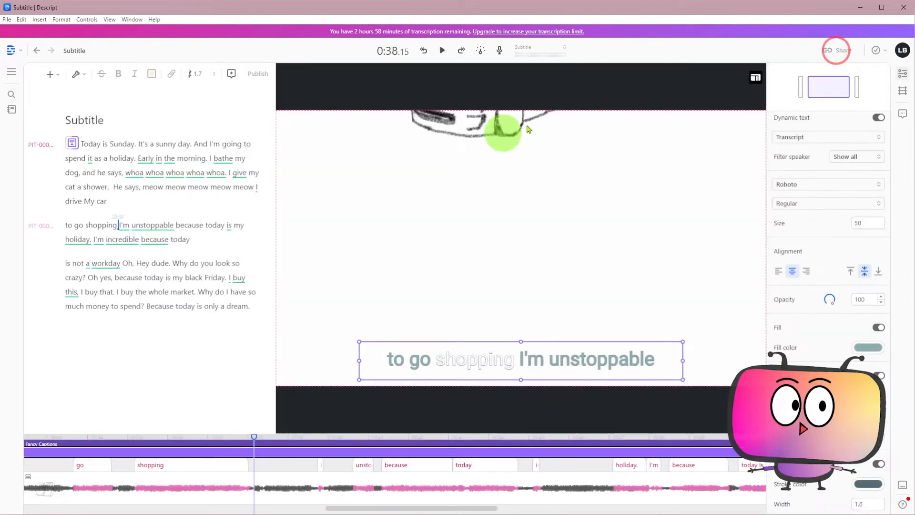
click(836, 50)
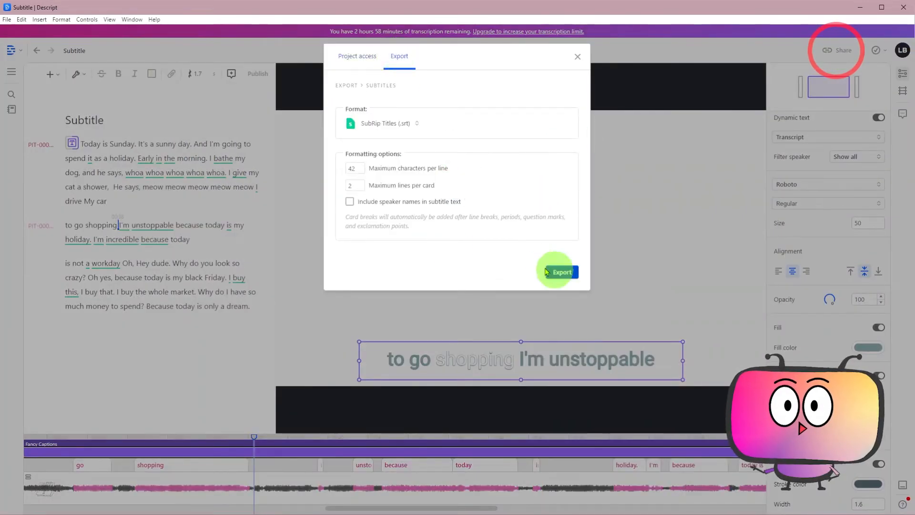
click(558, 271)
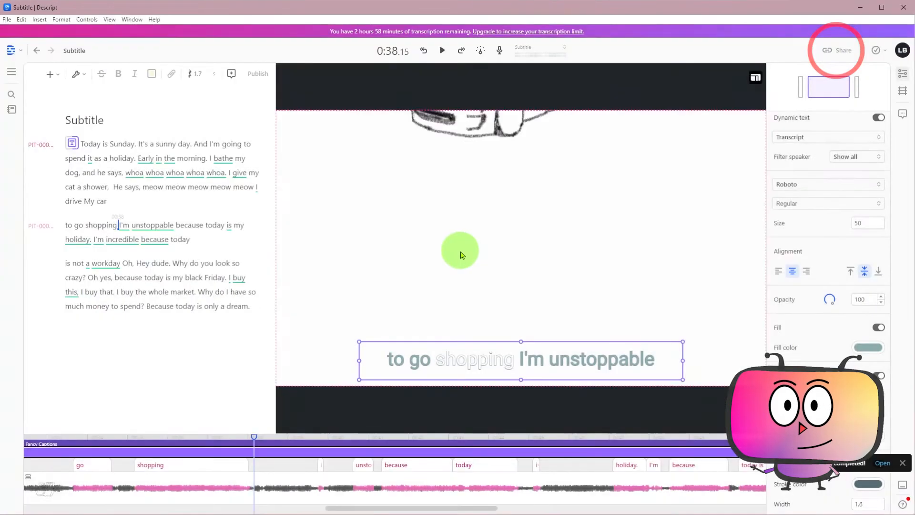
Bring up the MP4 video export settings under Share's Export tab
click(836, 50)
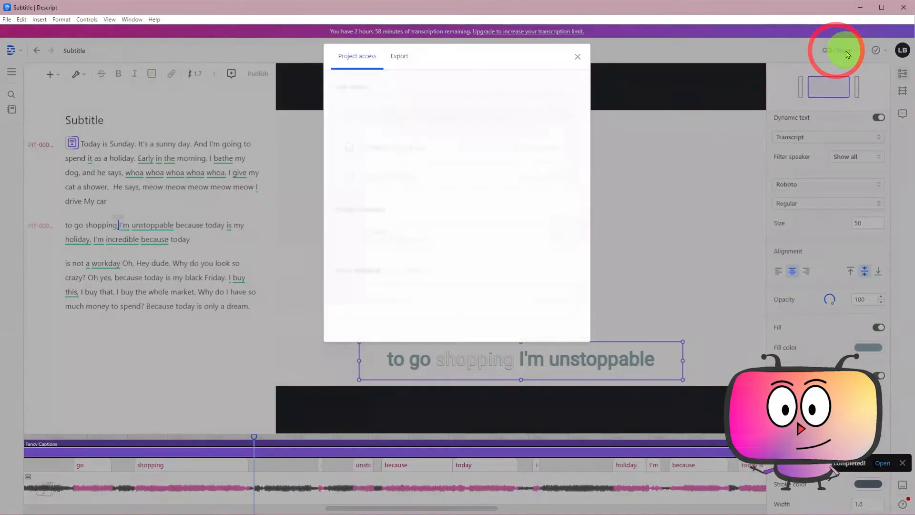
click(400, 57)
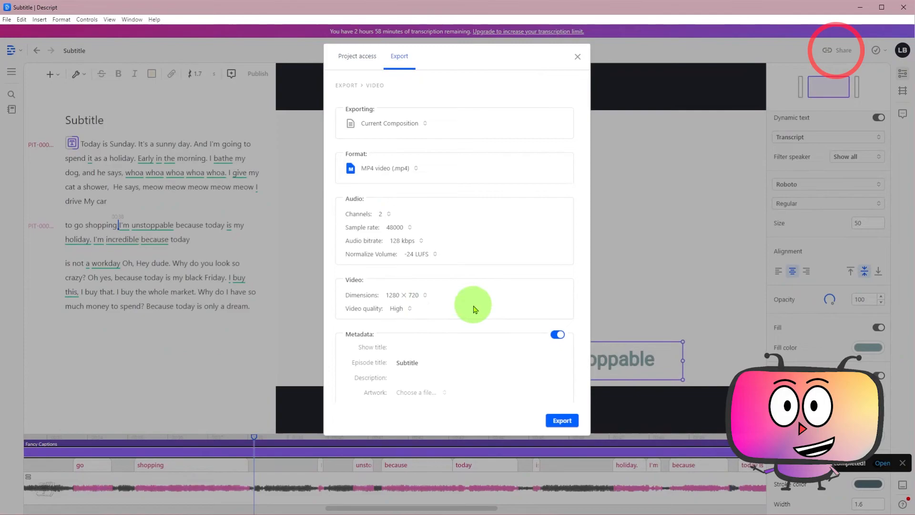
click(562, 421)
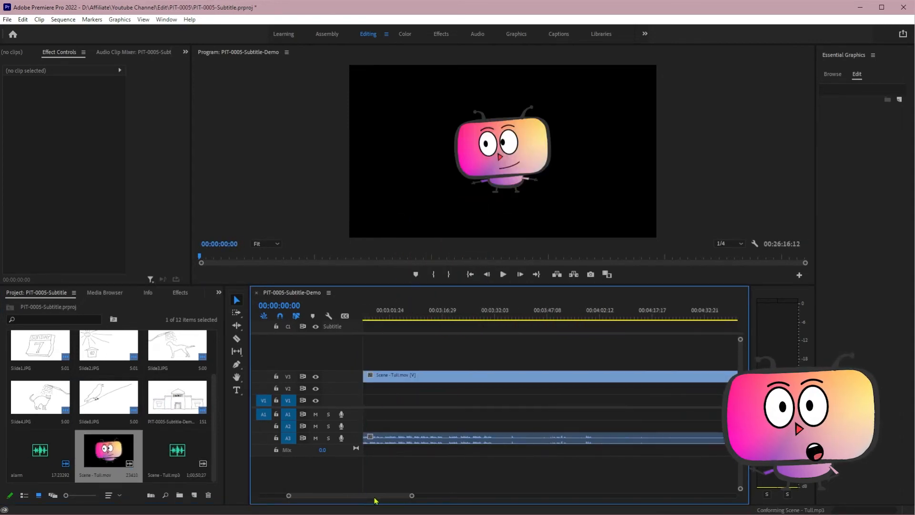
Transcribe the demo sequence in English from the Text panel's Captions section
right_click(373, 375)
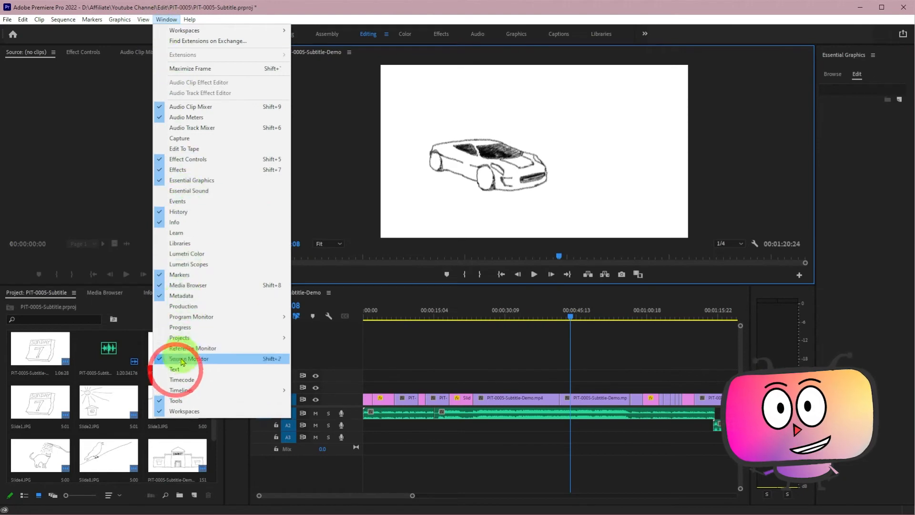
click(176, 369)
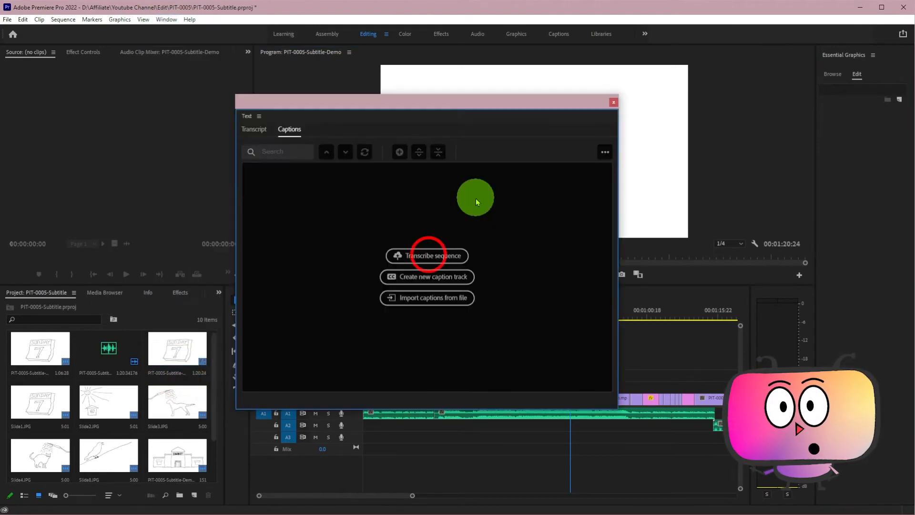
click(426, 255)
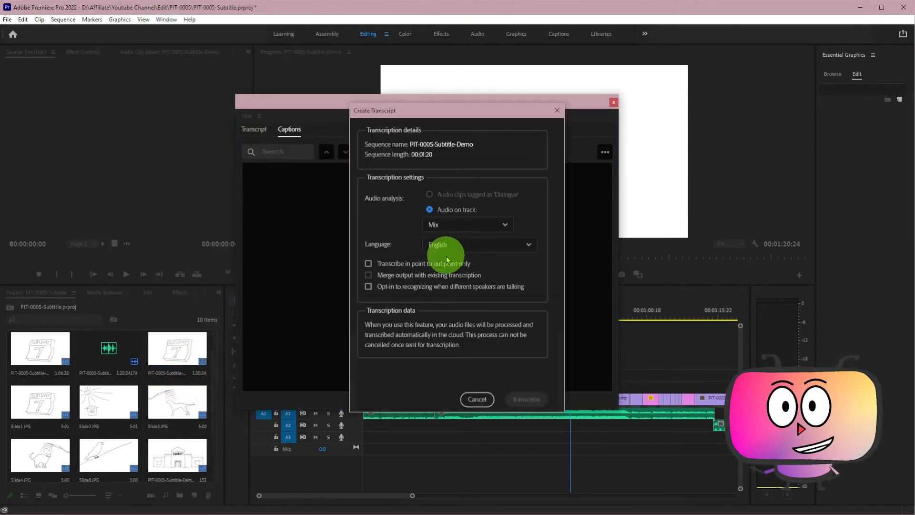
click(479, 244)
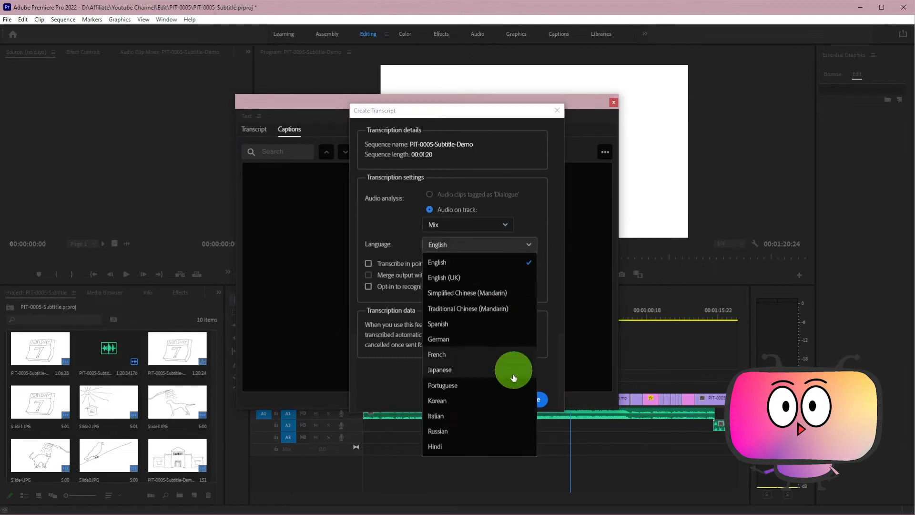
click(537, 399)
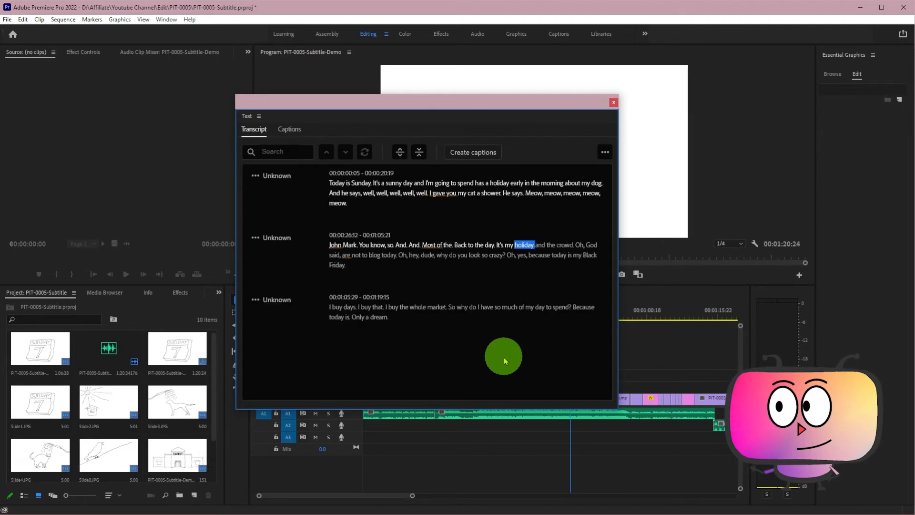
mouse_move(545, 341)
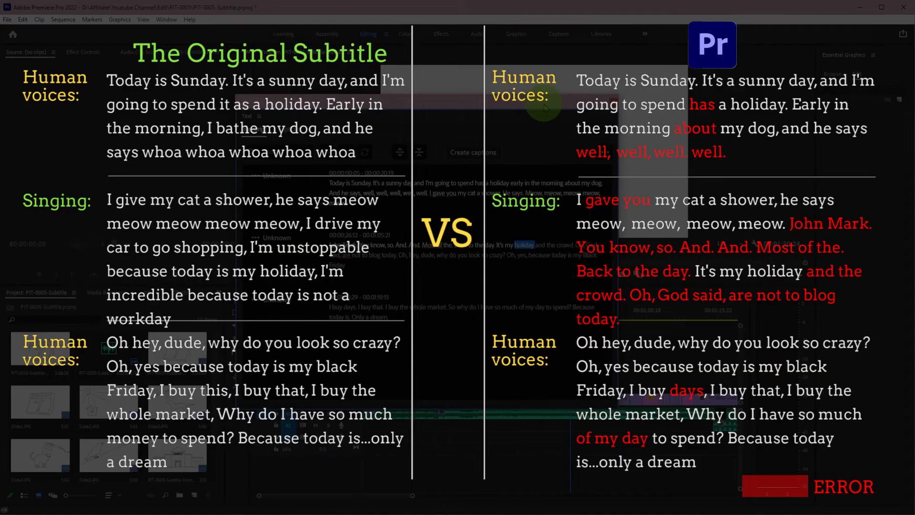
mouse_move(382, 225)
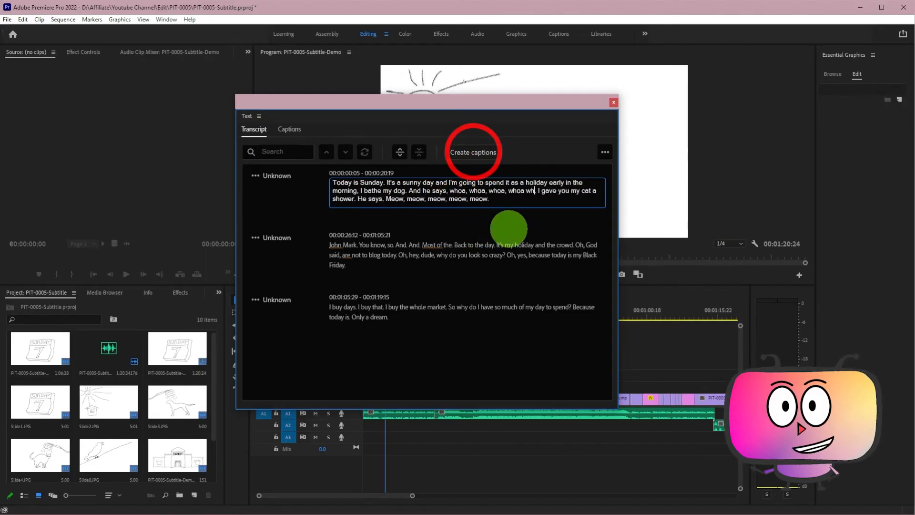
Create a subtitle caption track from the transcript with default Subtitle settings
click(473, 152)
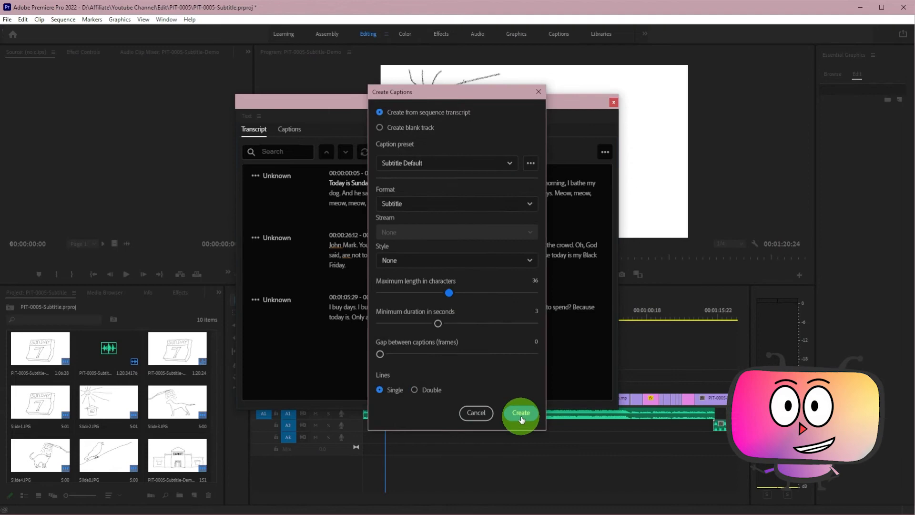
click(520, 413)
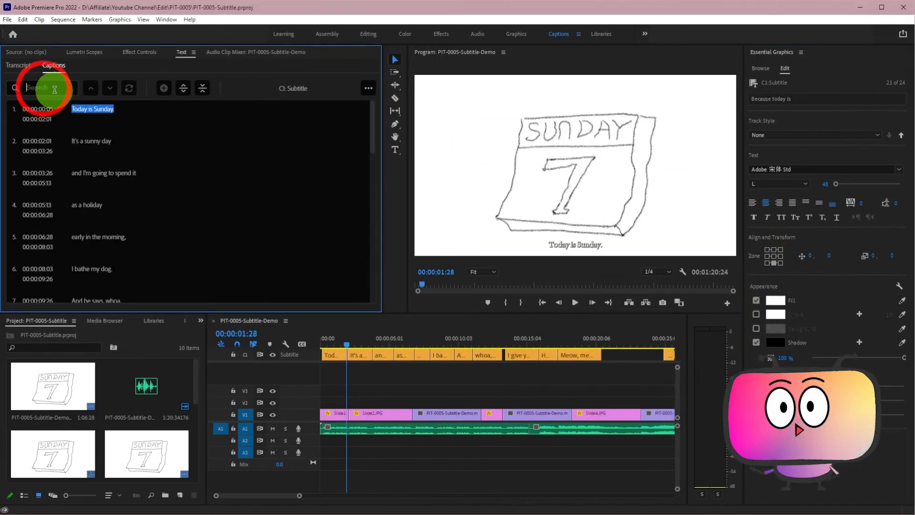
Search the captions for 'money' and export all captions to an SRT file
text(money)
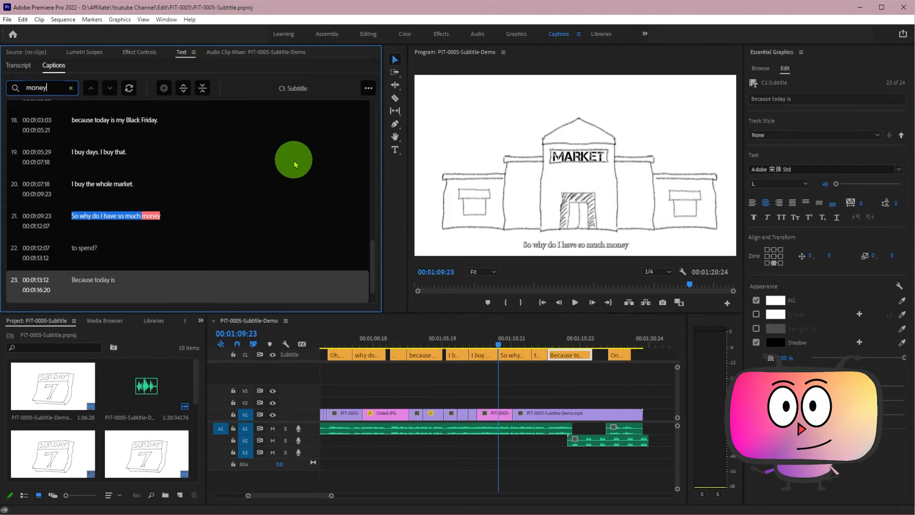
click(368, 88)
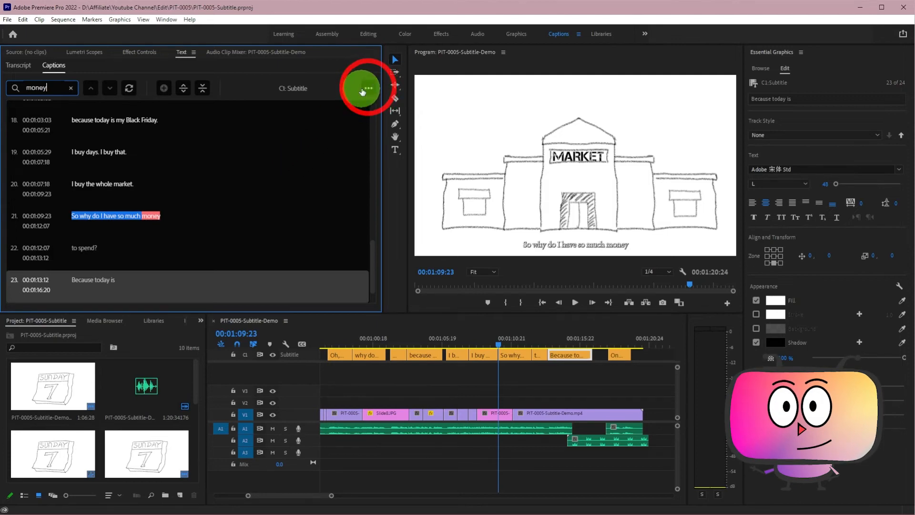
click(368, 88)
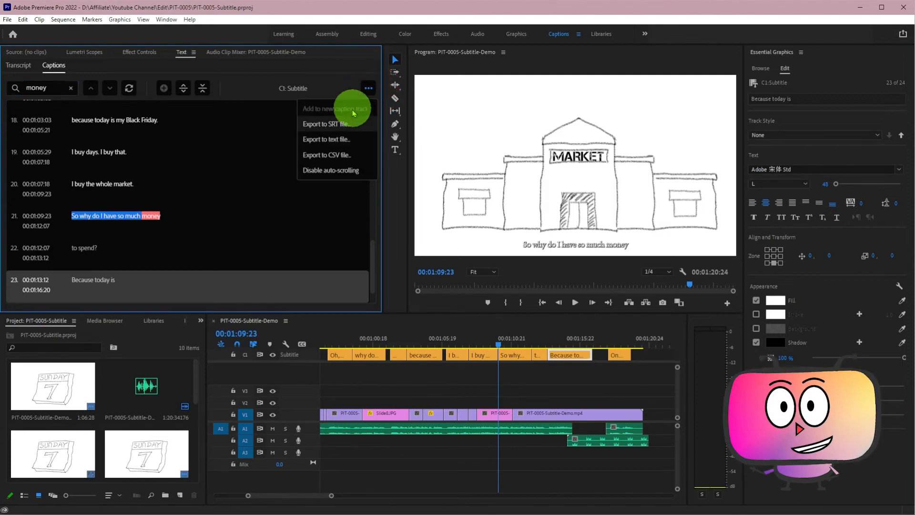
click(327, 124)
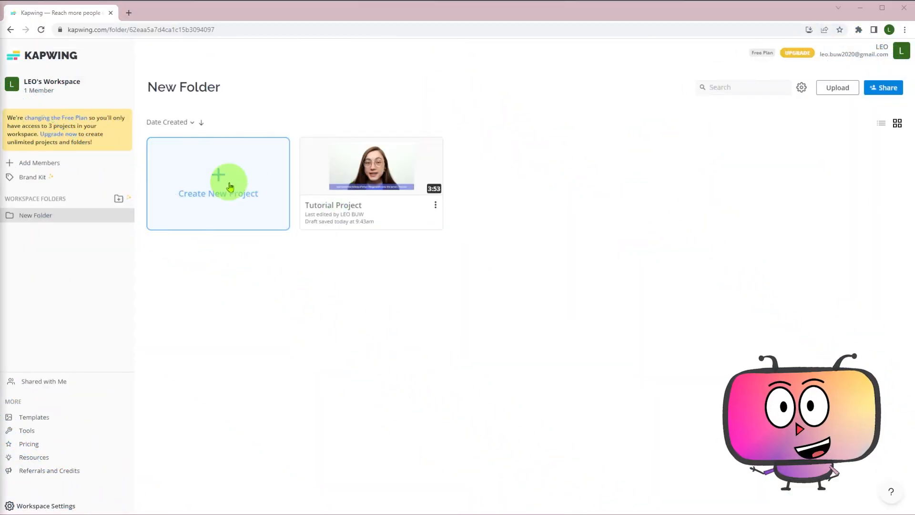
Create a Kapwing project with the demo video and choose the auto-subtitle language
click(218, 183)
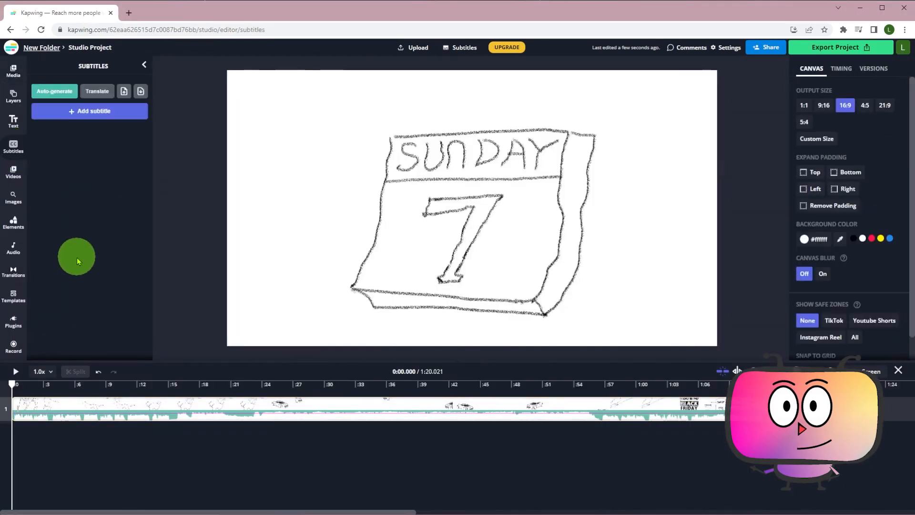
click(54, 91)
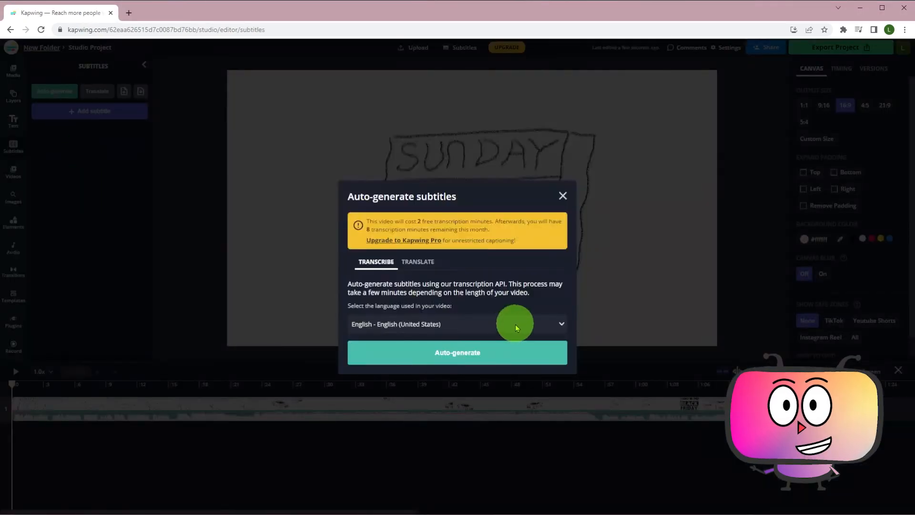
click(457, 324)
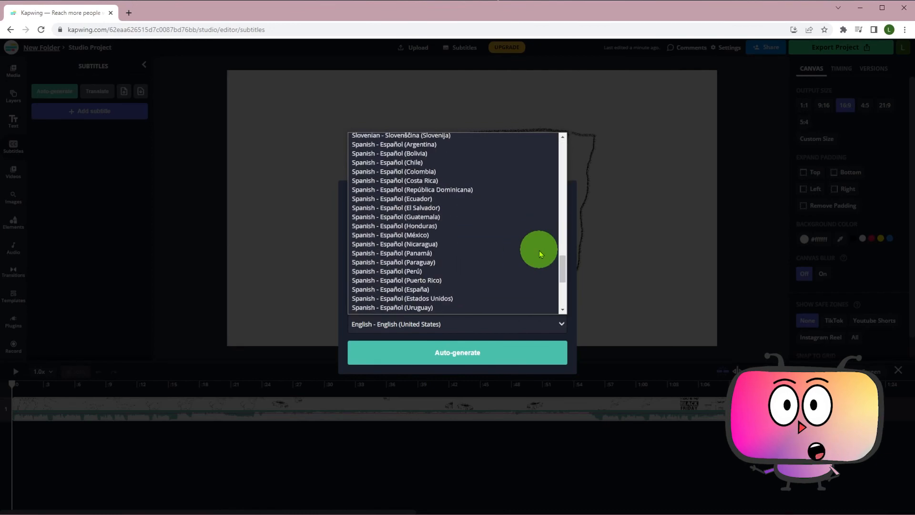
click(457, 352)
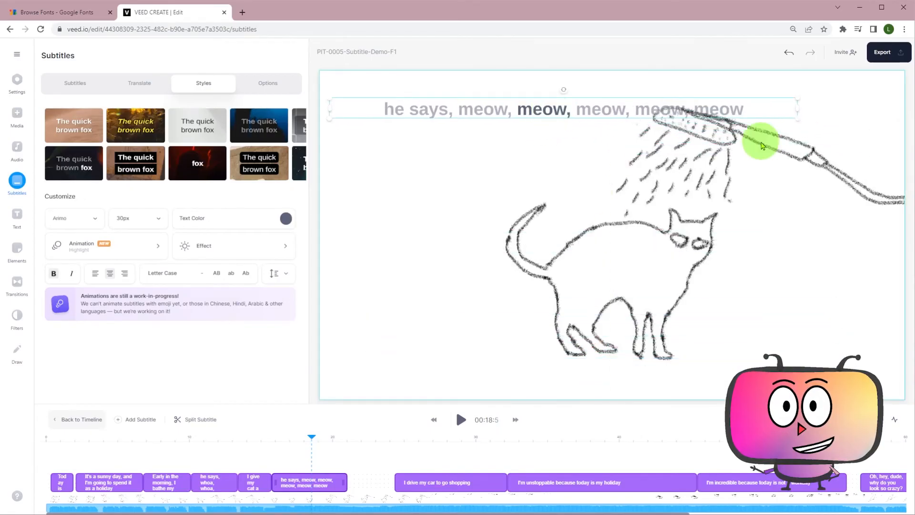
Play the video to watch the tilted 'he says, meow' subtitle
click(460, 419)
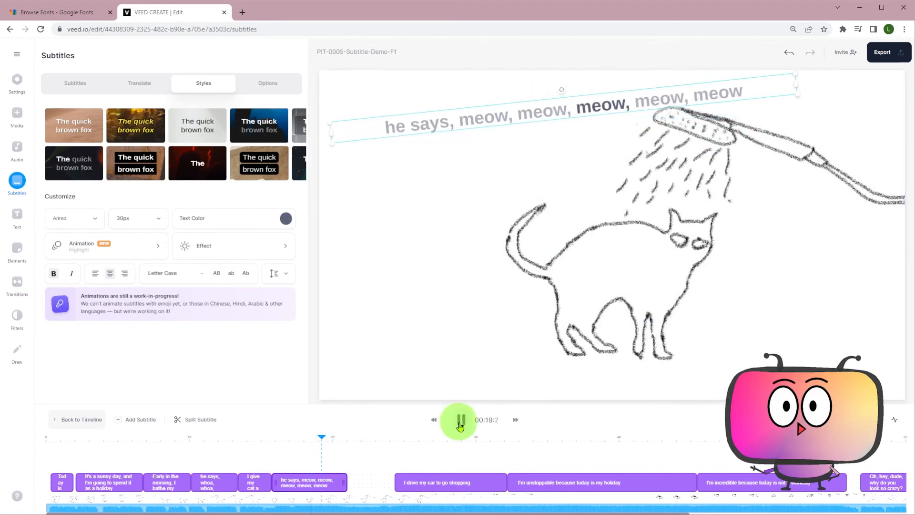